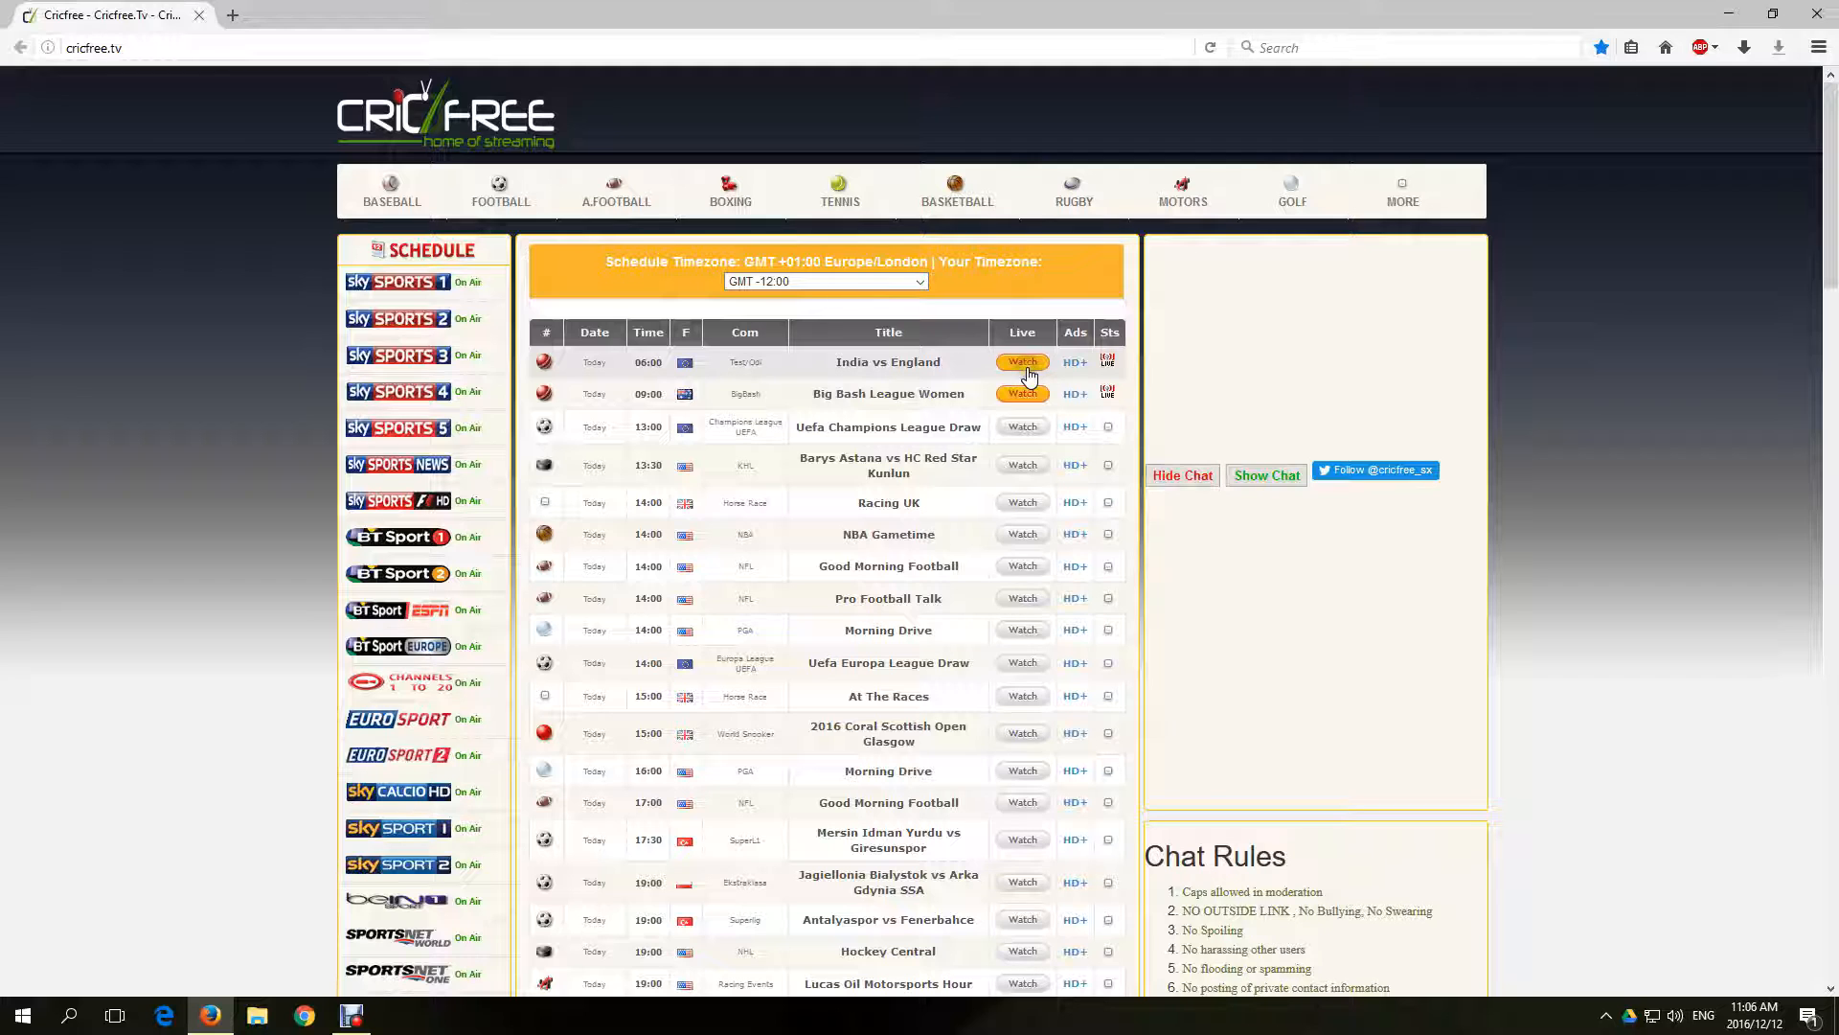
Open the India vs England live stream from the Cricfree schedule via Watch
{"action": "left_click", "coordinate": [1023, 360]}
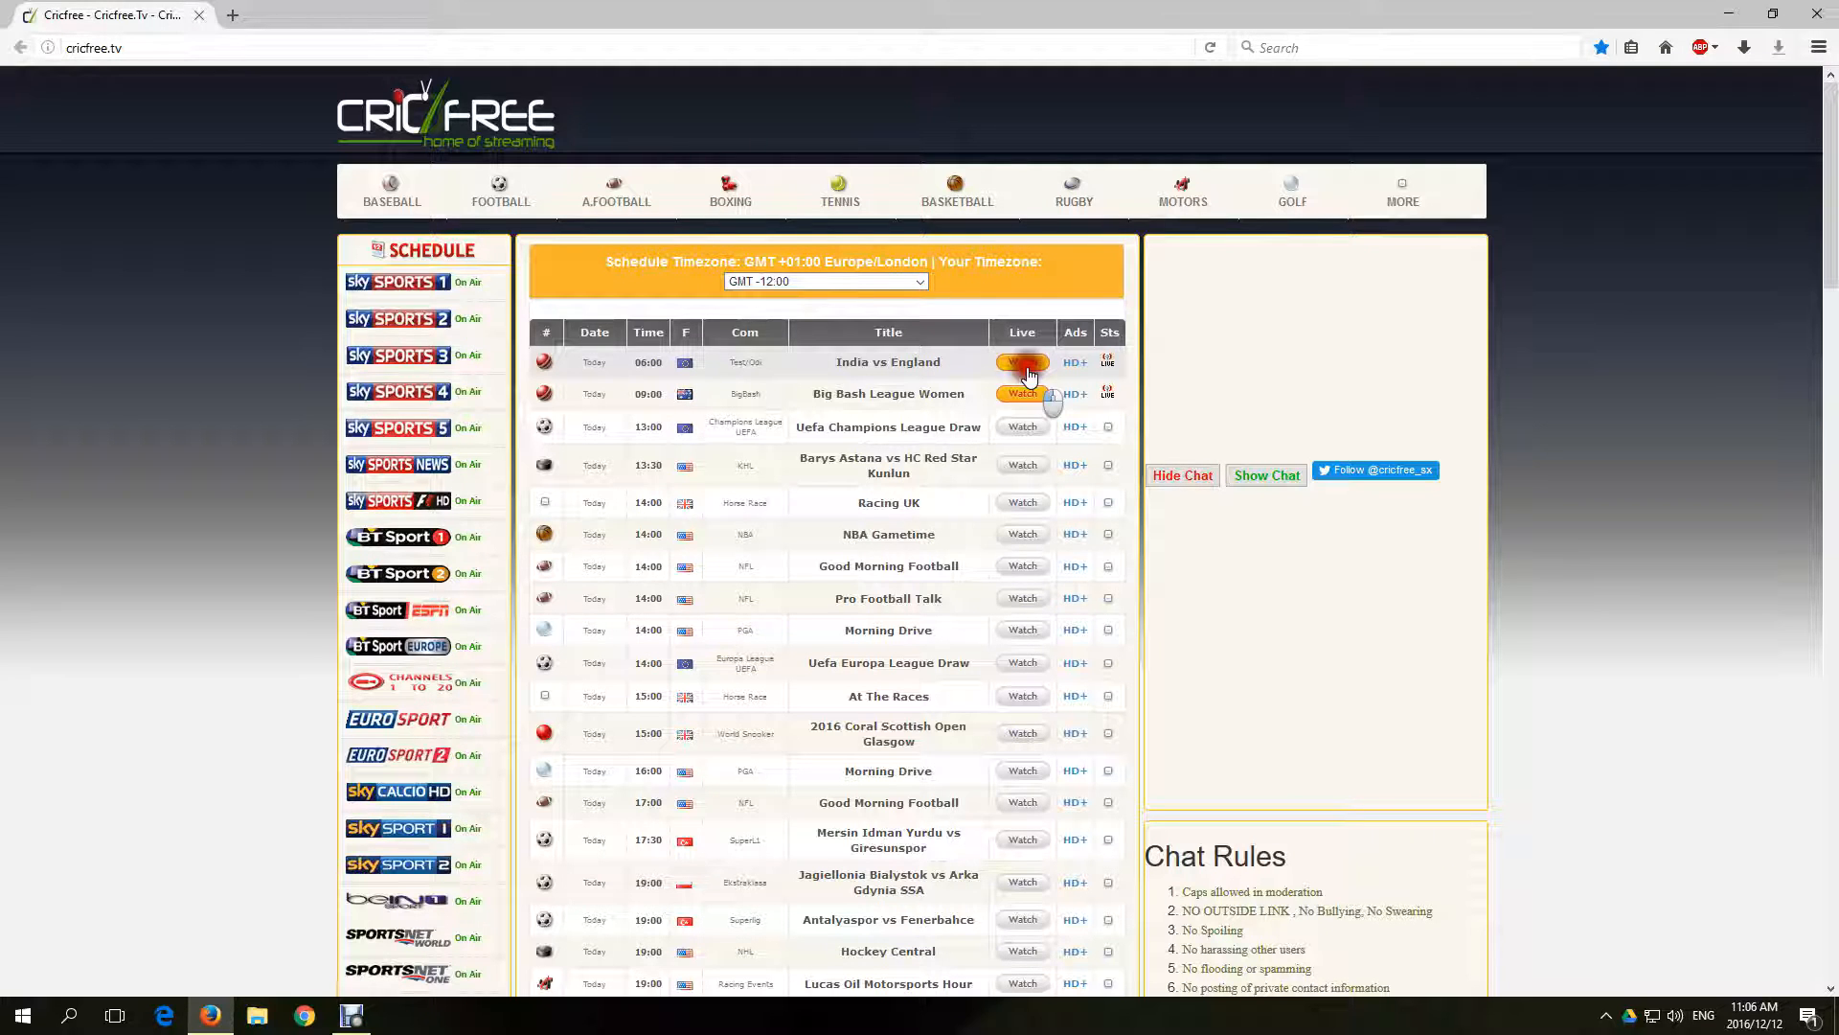
{"action": "left_click", "coordinate": [1024, 362]}
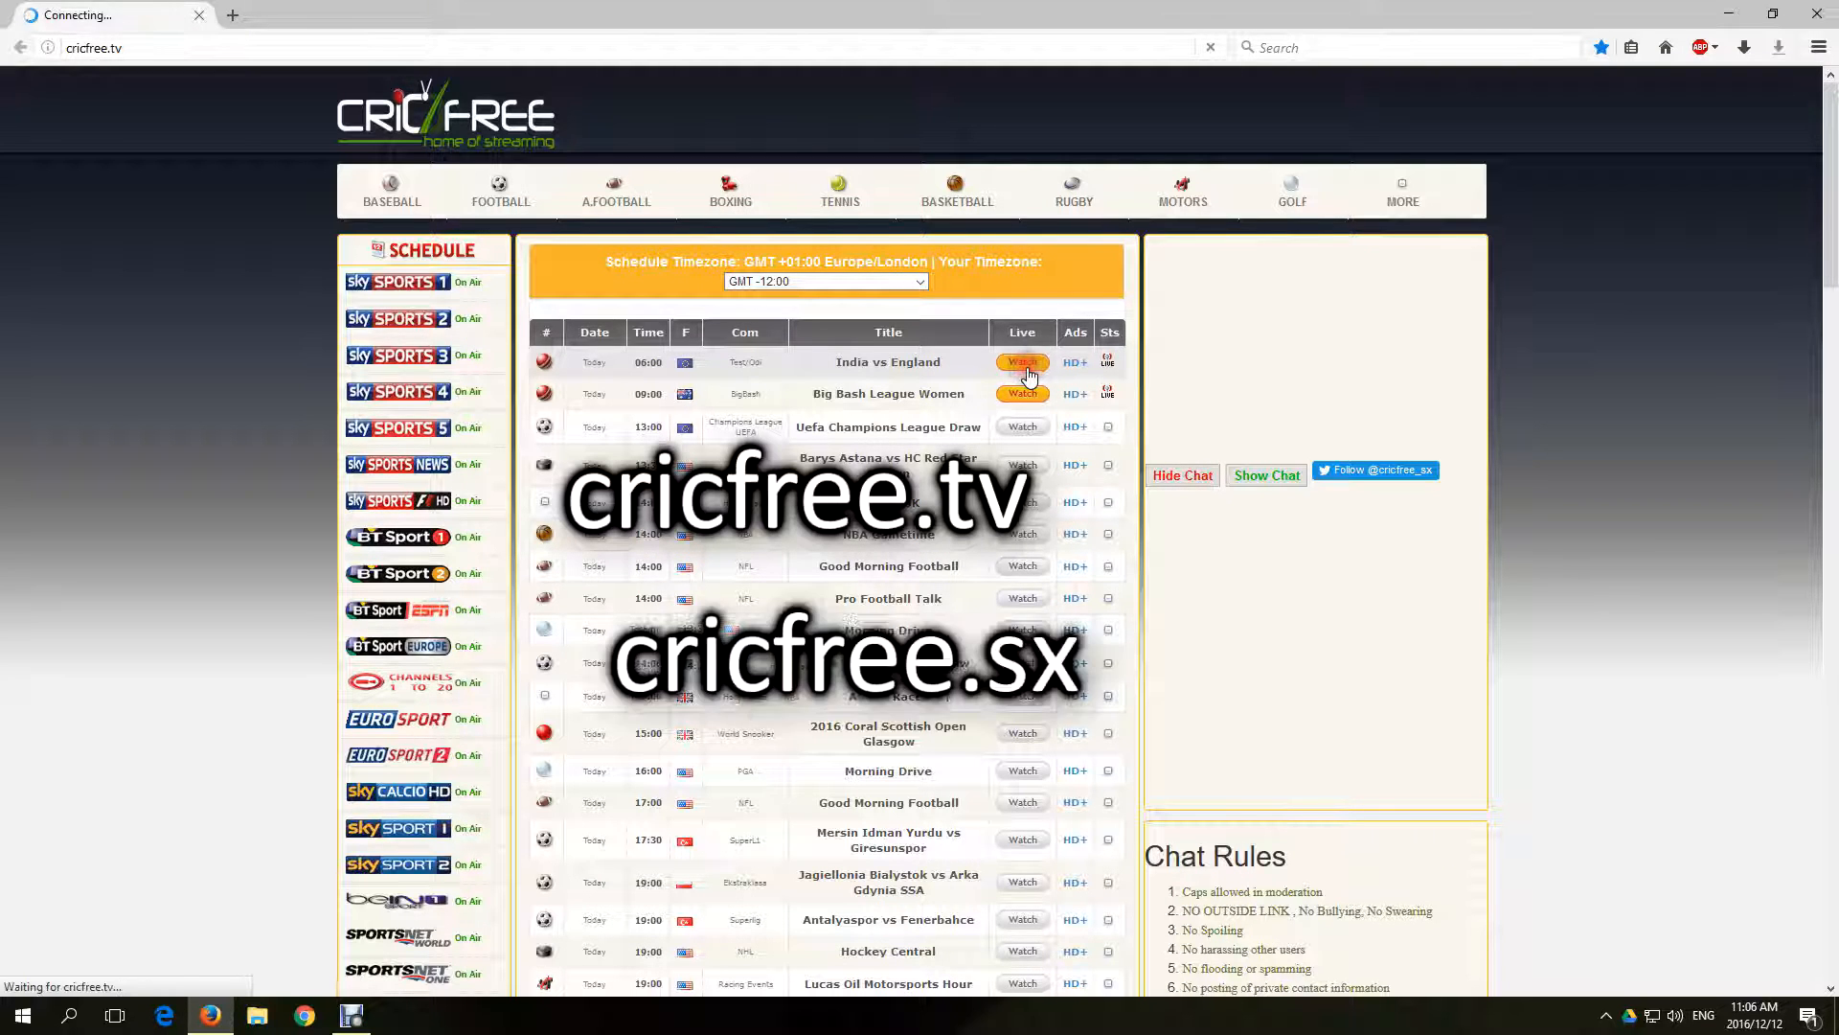
{"action": "left_click", "coordinate": [1023, 362]}
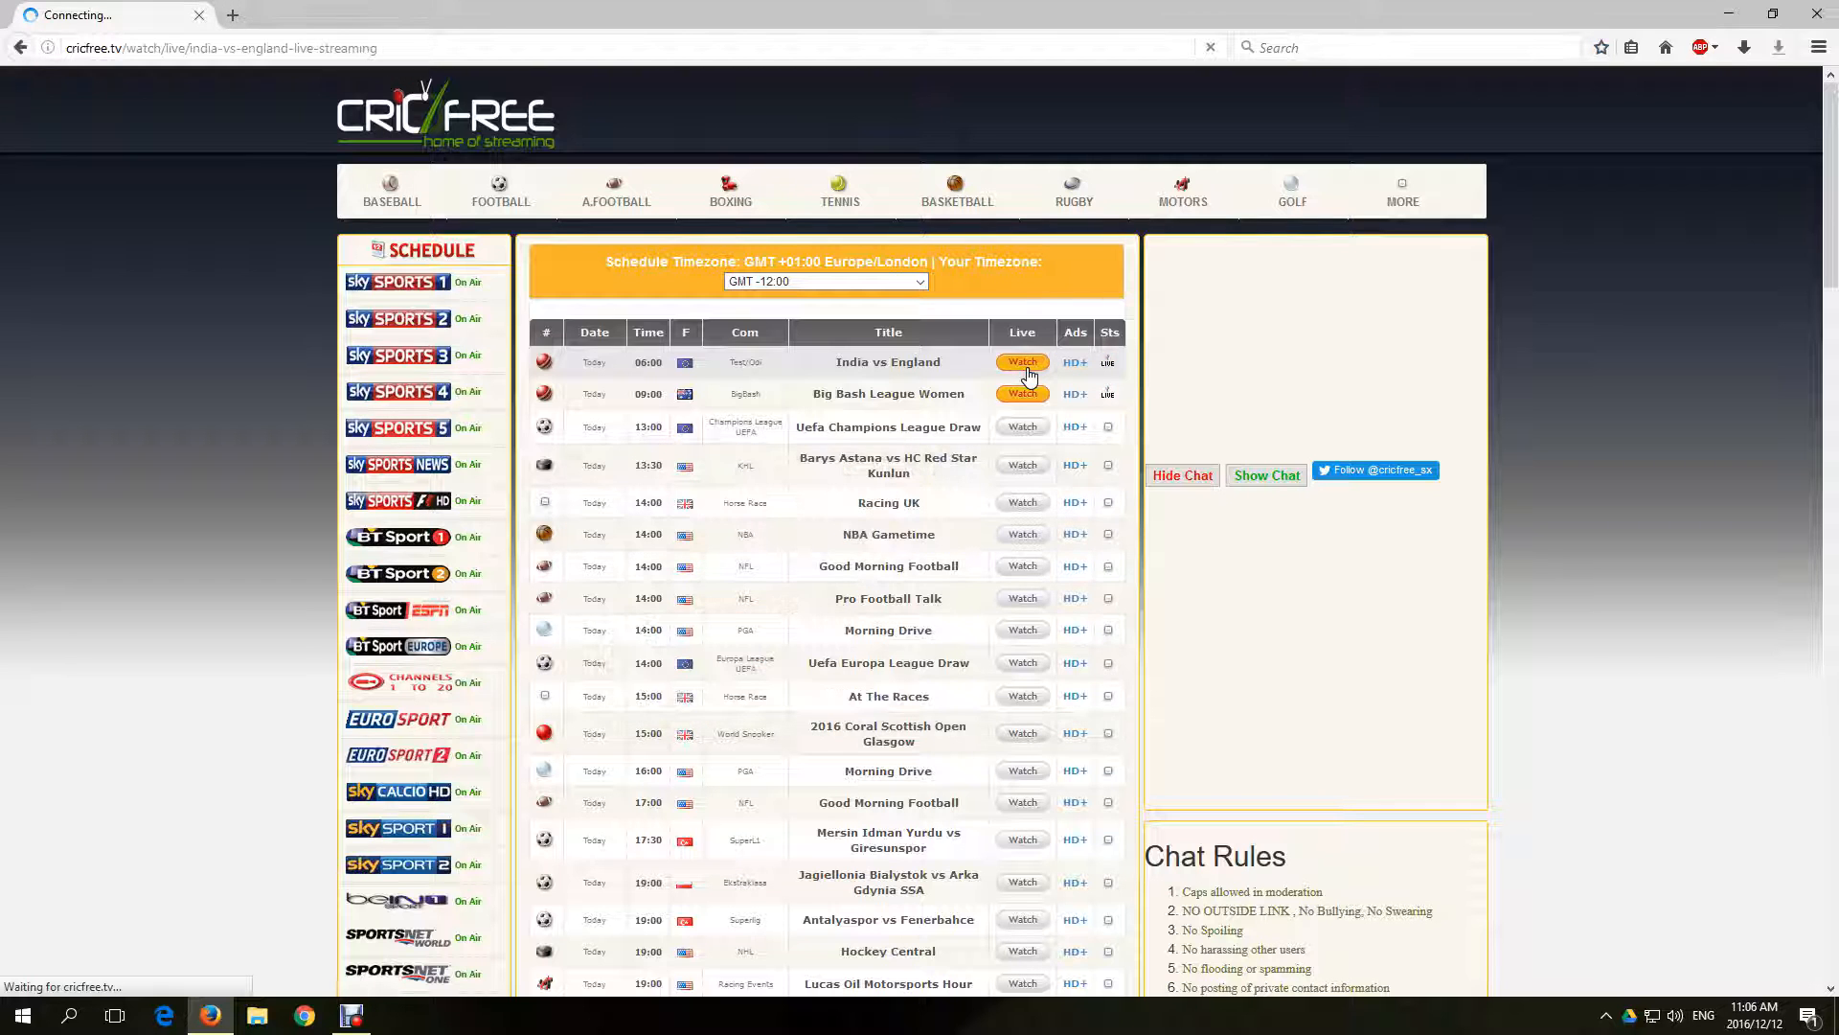
{"action": "left_click", "coordinate": [1023, 360]}
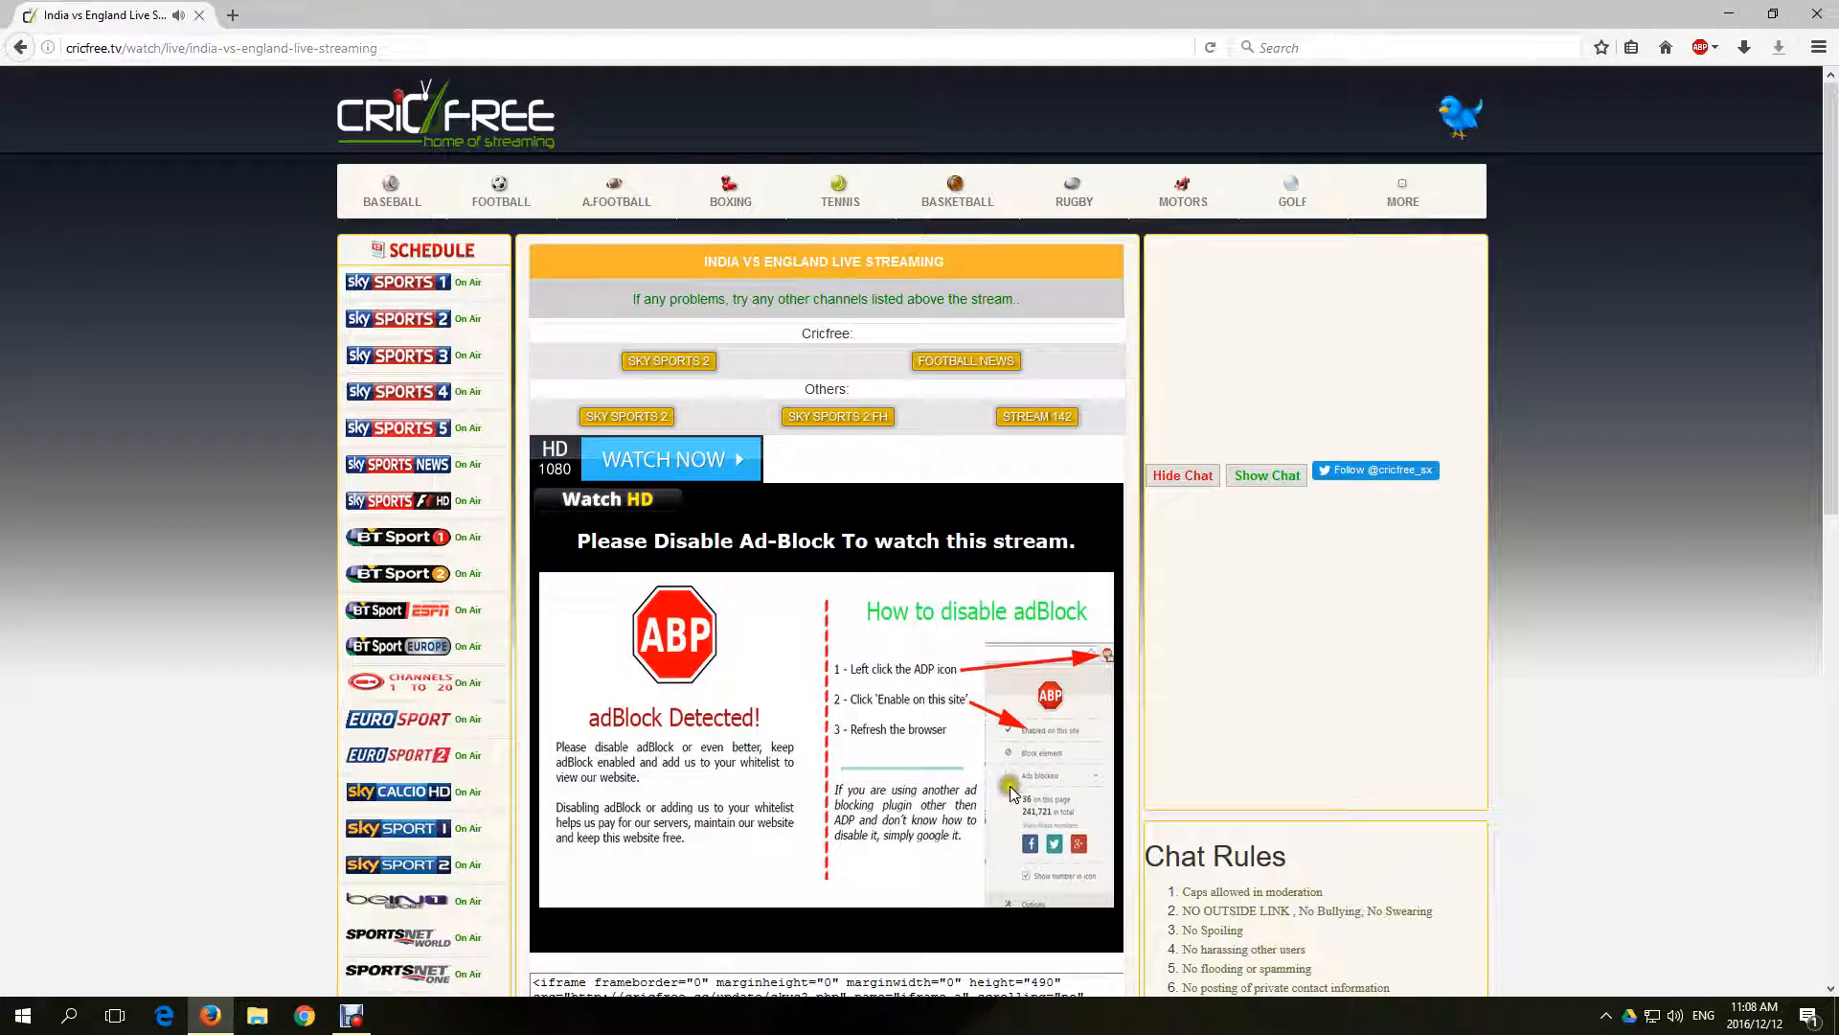
{"action": "mouse_move", "coordinate": [1126, 996]}
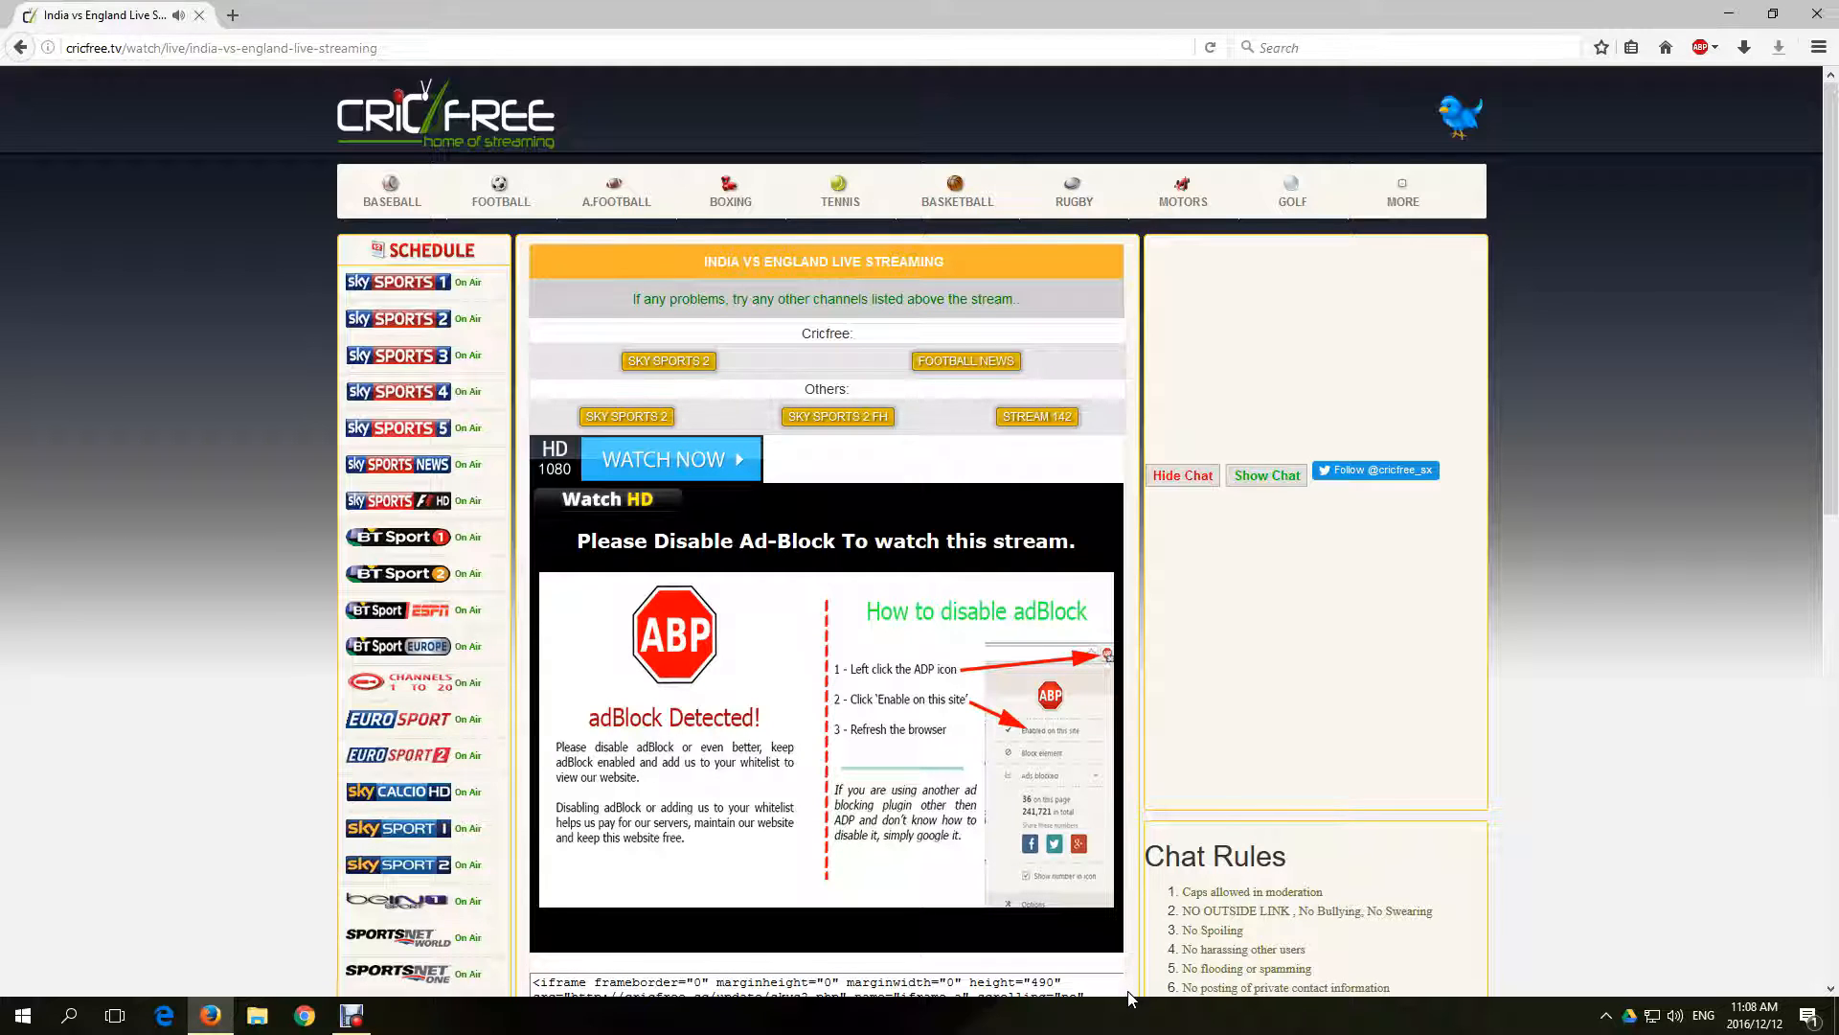
Open Adblock Plus Filter Preferences from the toolbar icon's menu
{"action": "left_click", "coordinate": [1699, 46]}
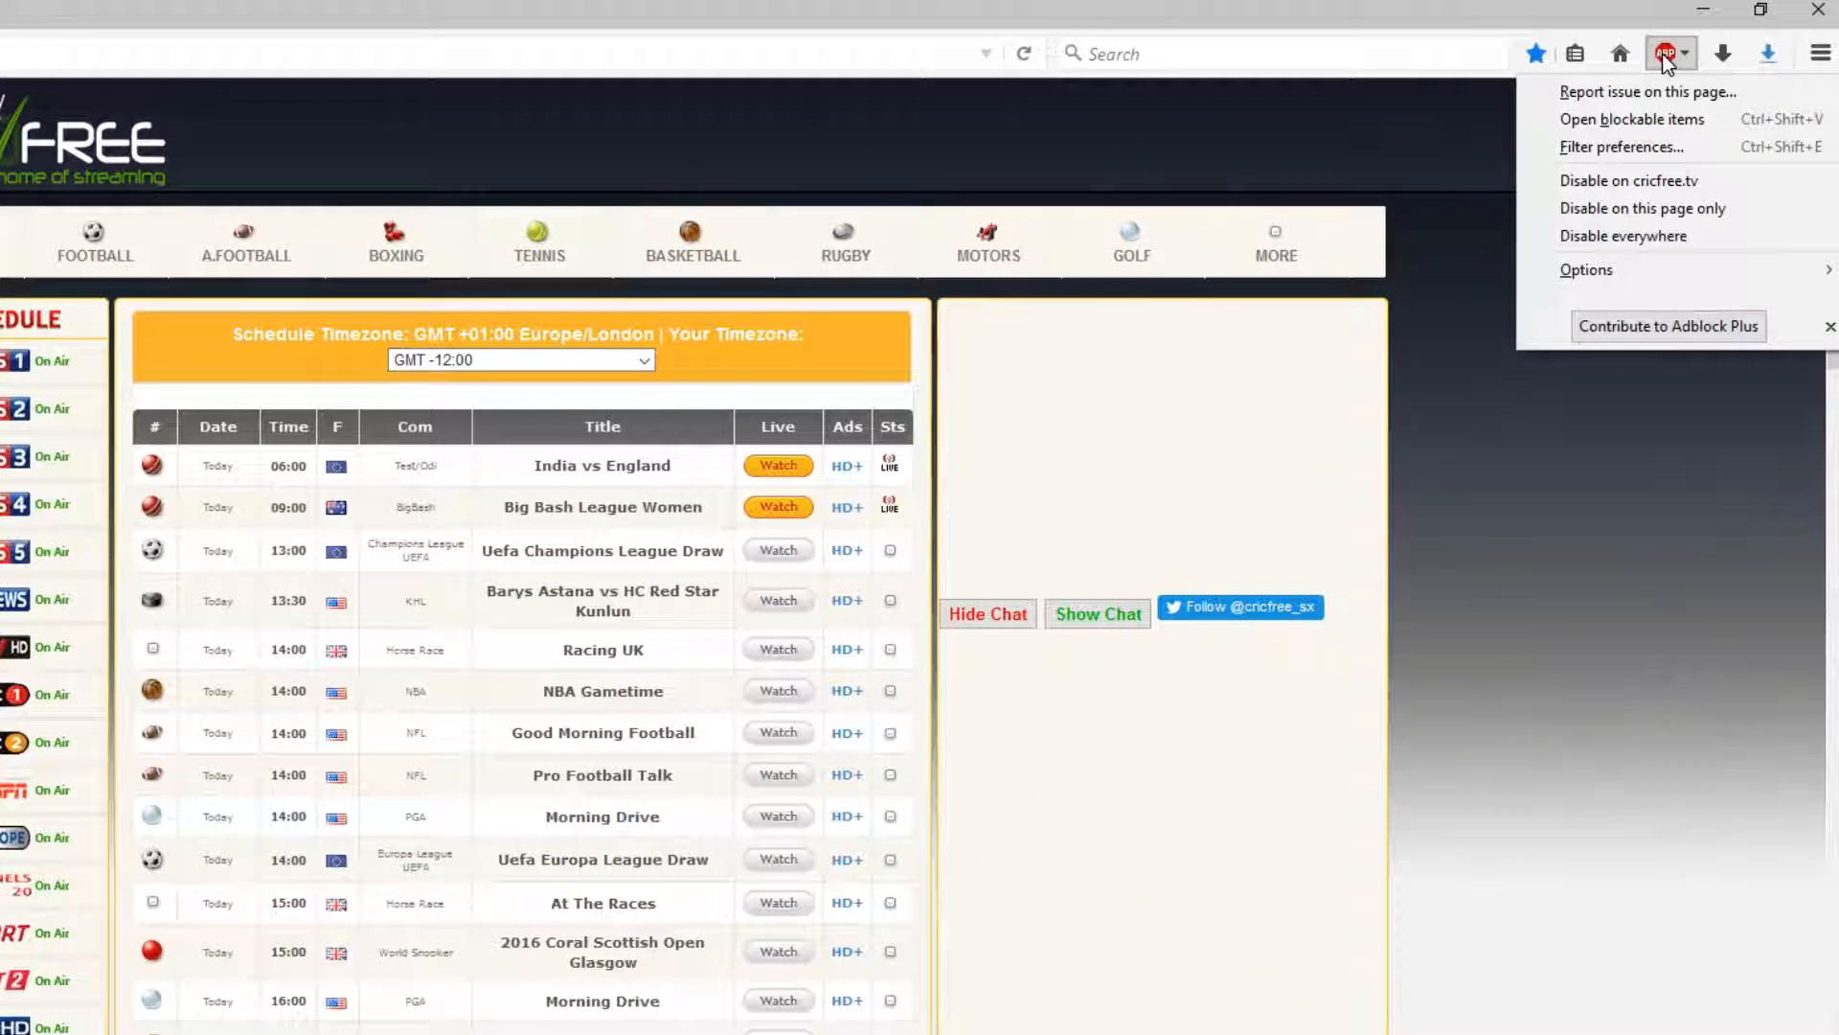
{"action": "mouse_move", "coordinate": [1675, 219]}
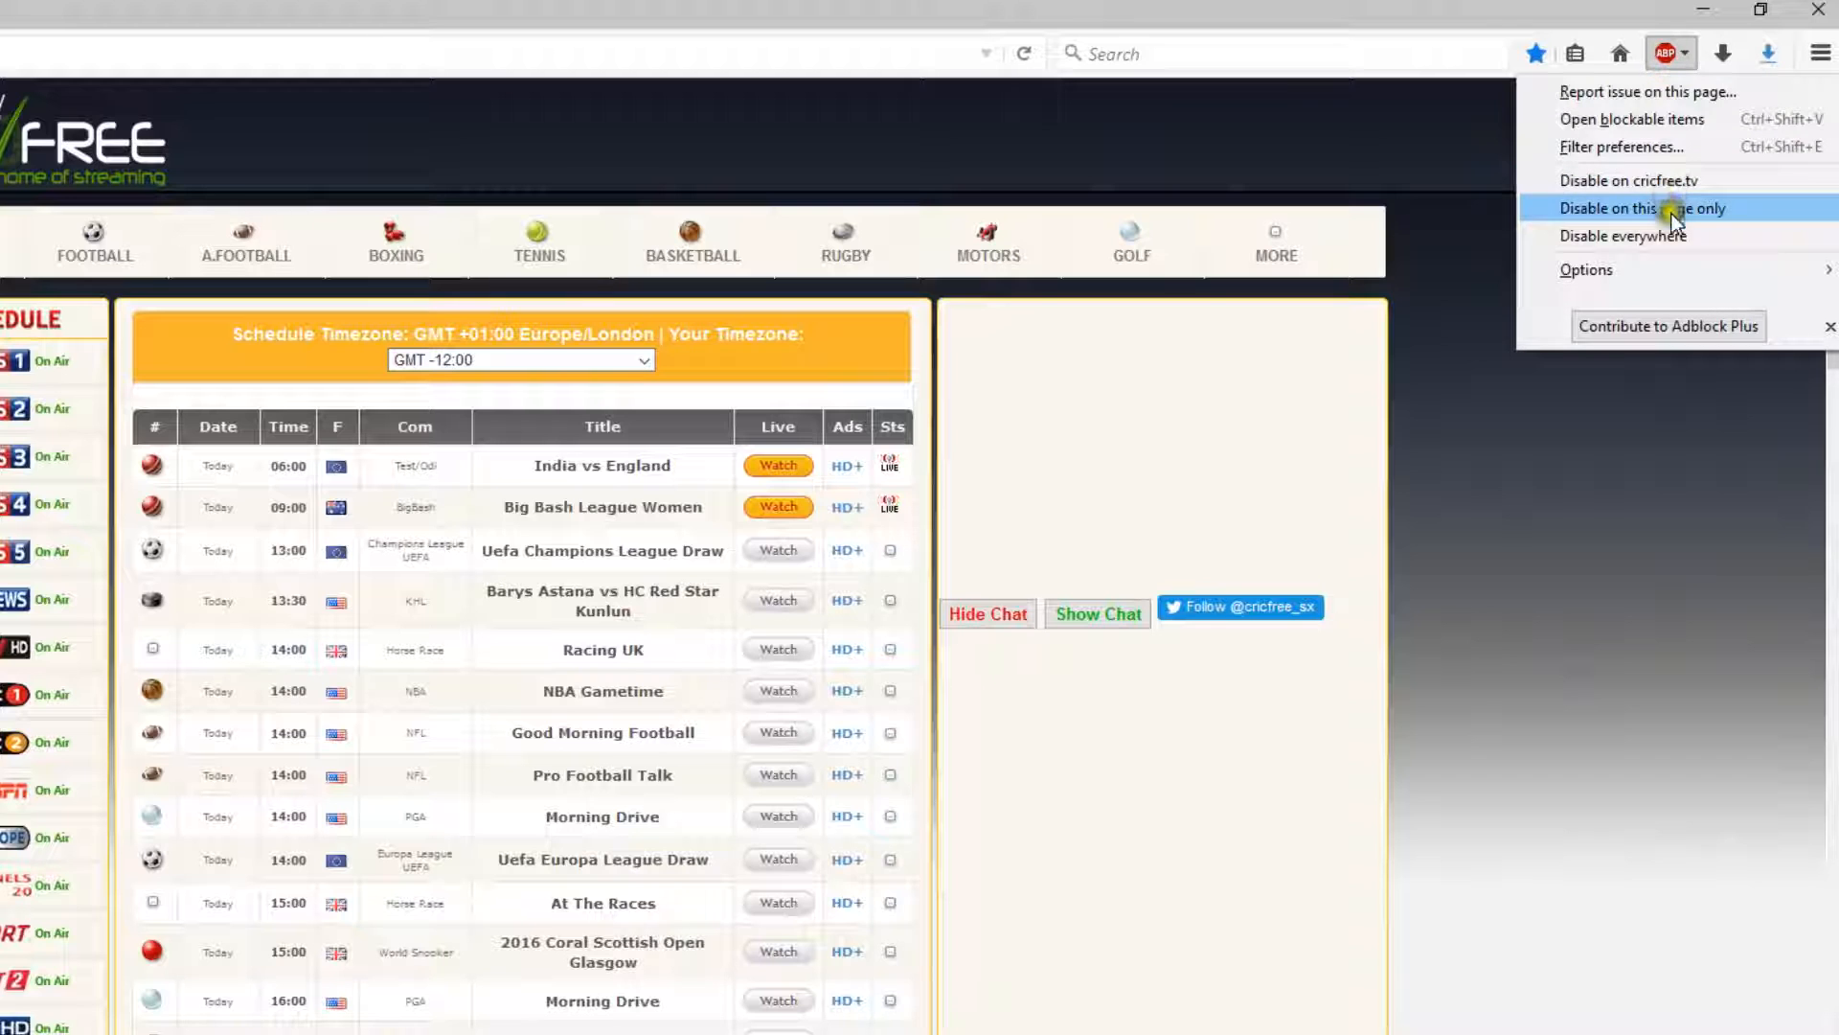
{"action": "mouse_move", "coordinate": [1663, 157]}
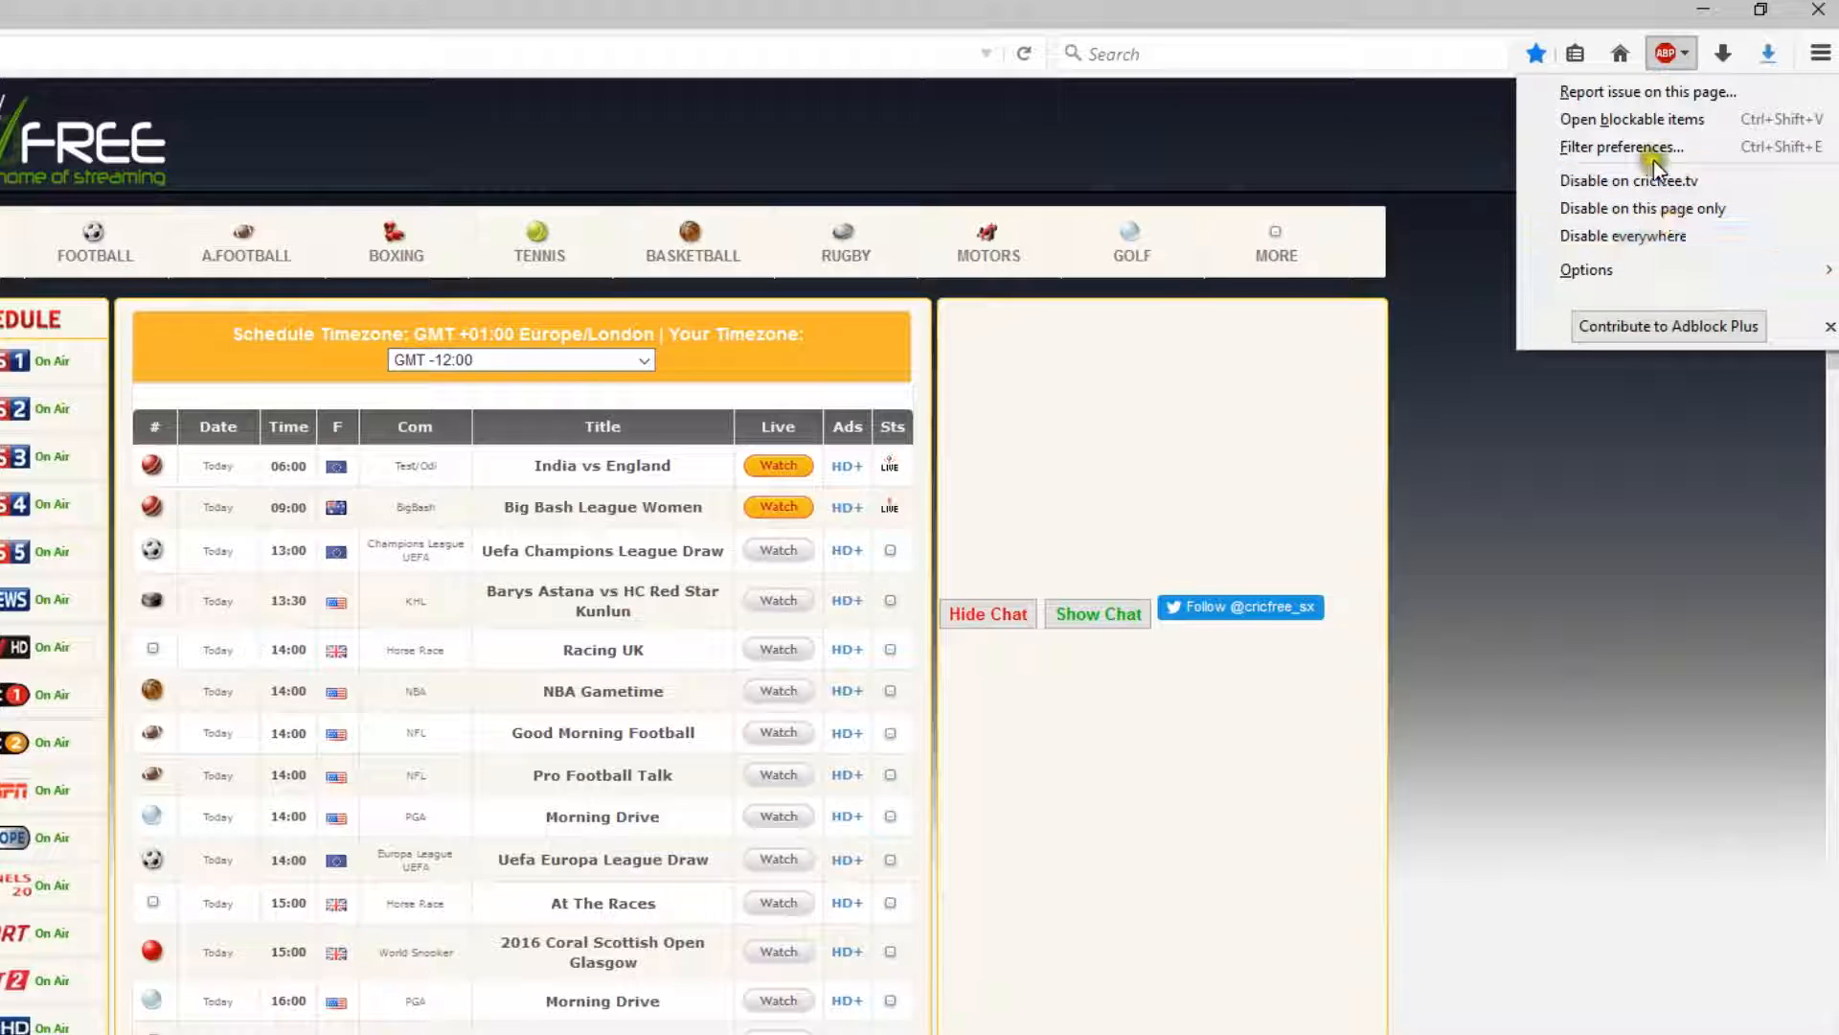
{"action": "left_click", "coordinate": [1624, 146]}
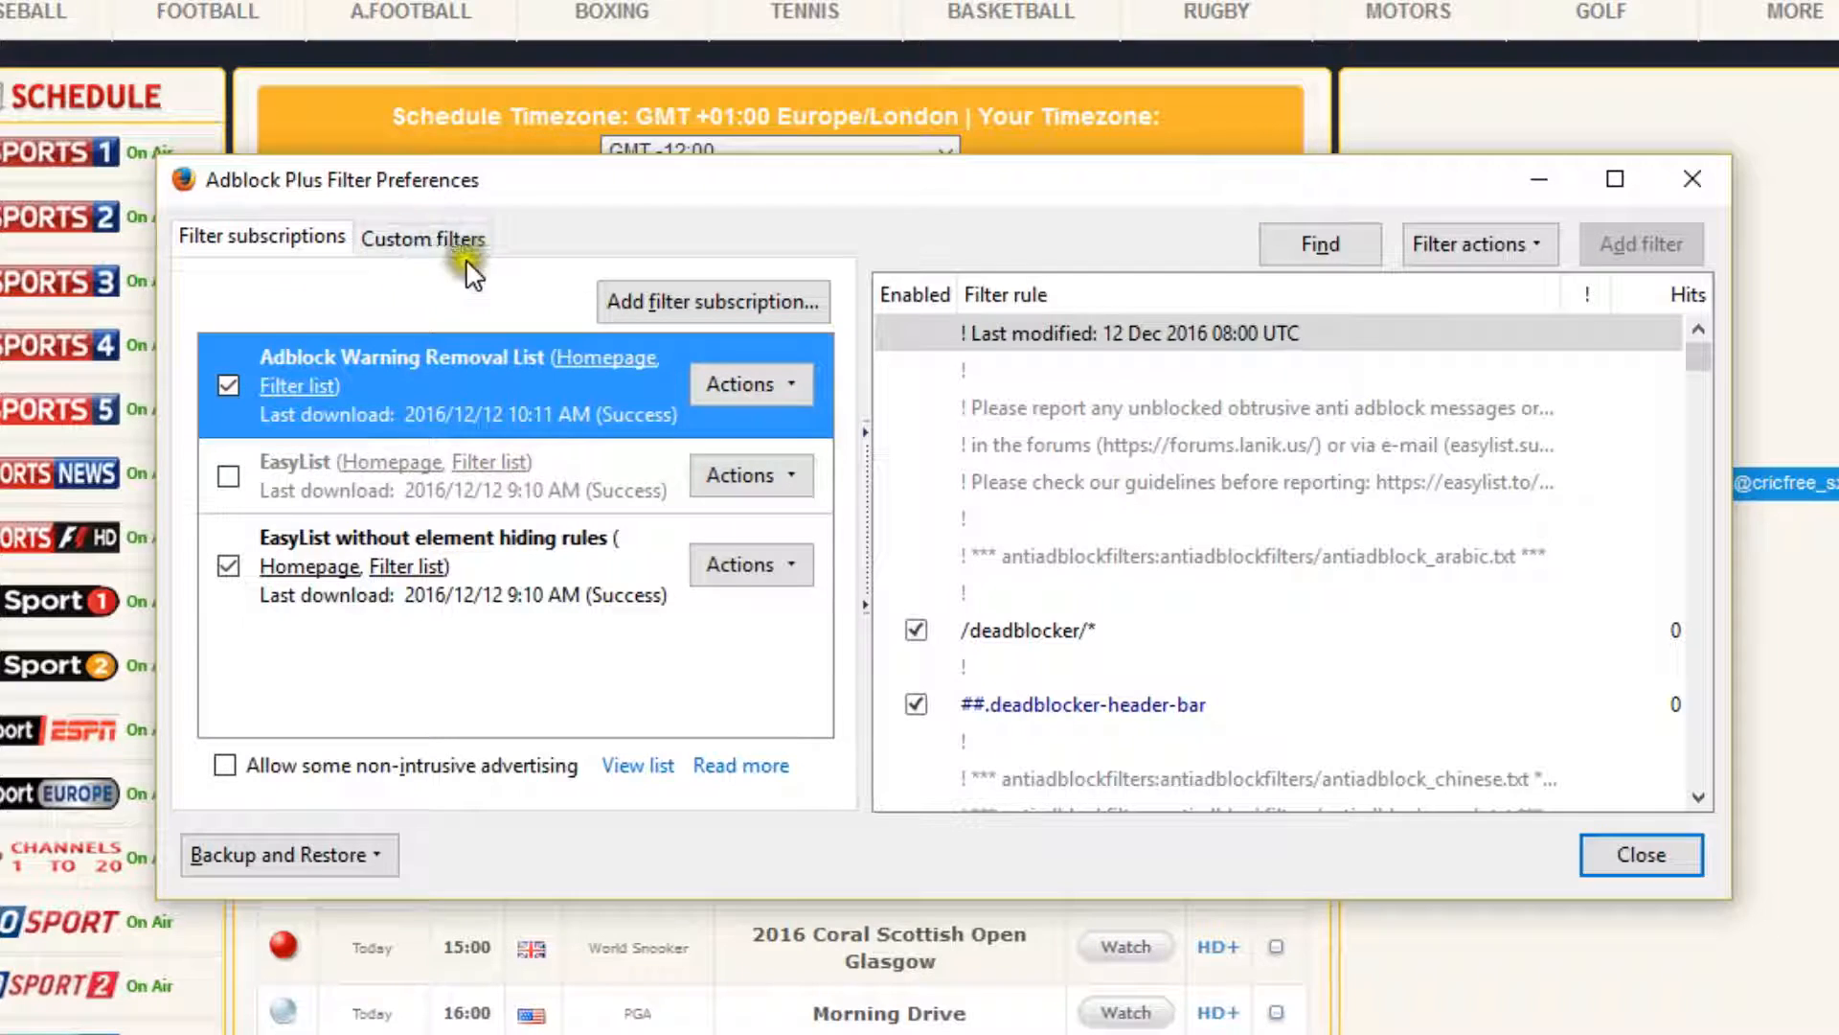
Show the custom filters and the My Rules group with its ###video_ads_overdiv rule
{"action": "left_click", "coordinate": [423, 237]}
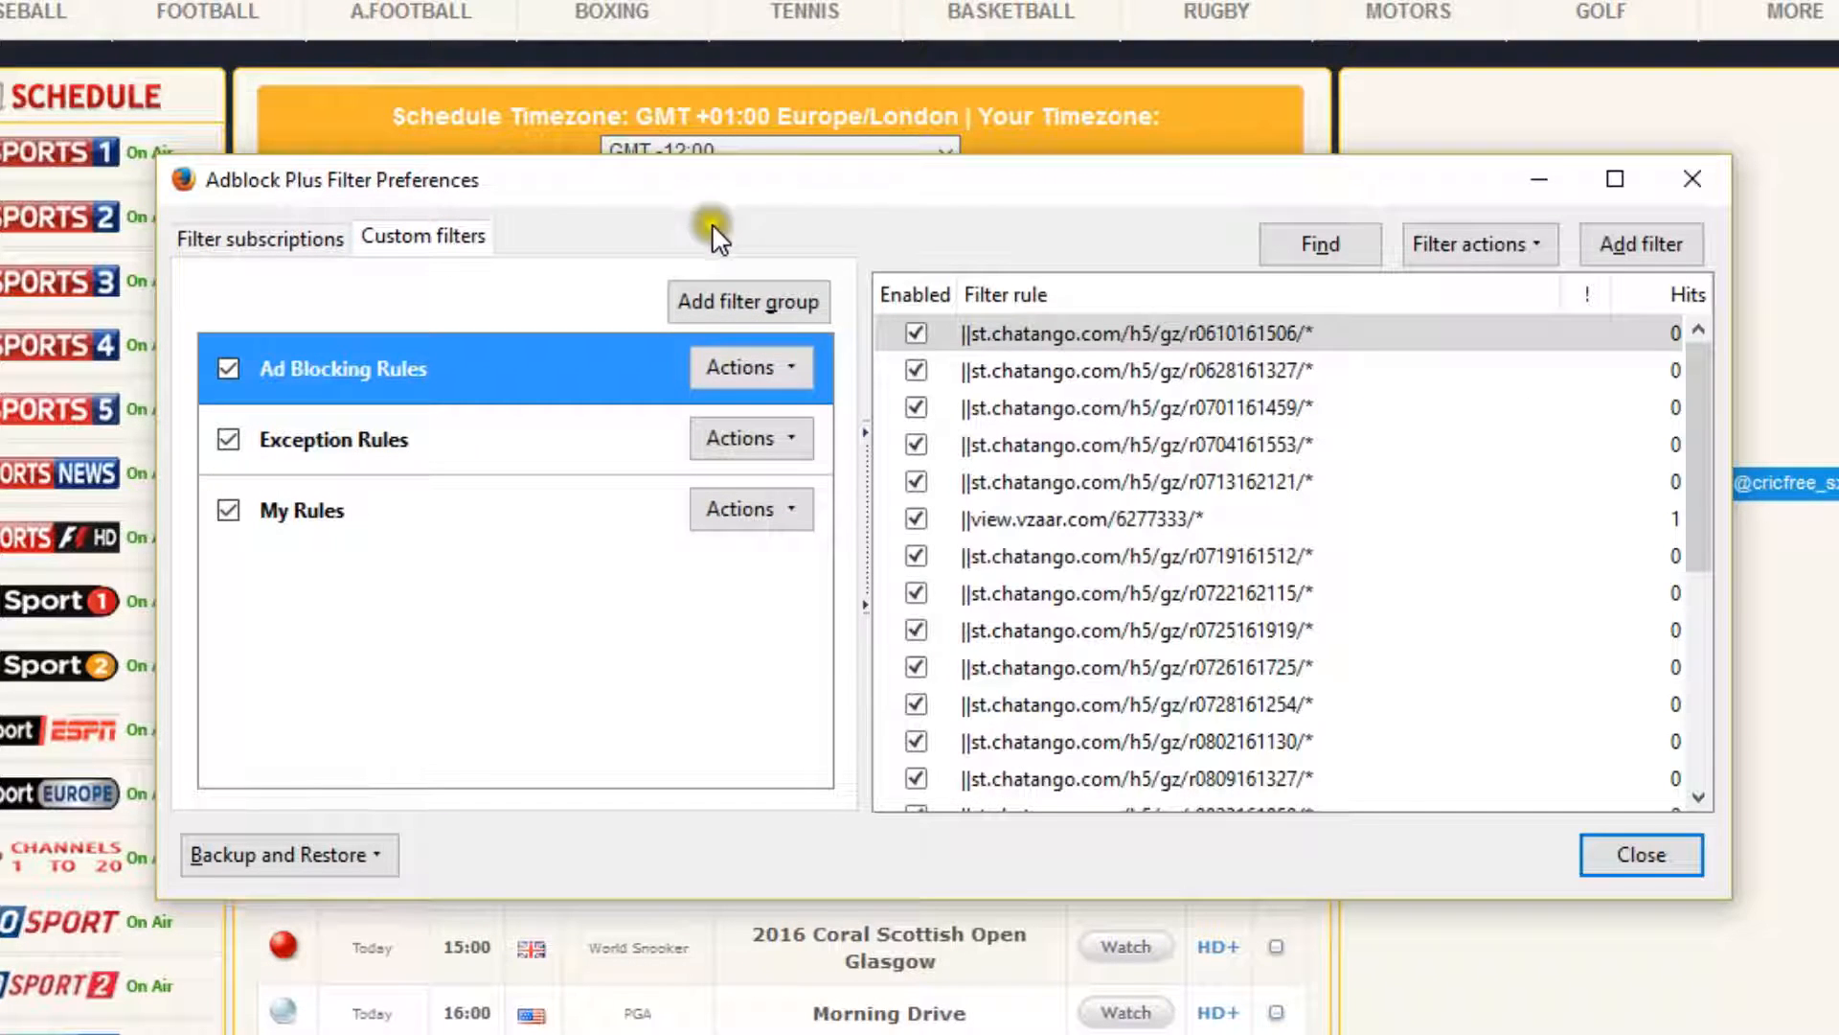
{"action": "mouse_move", "coordinate": [452, 546]}
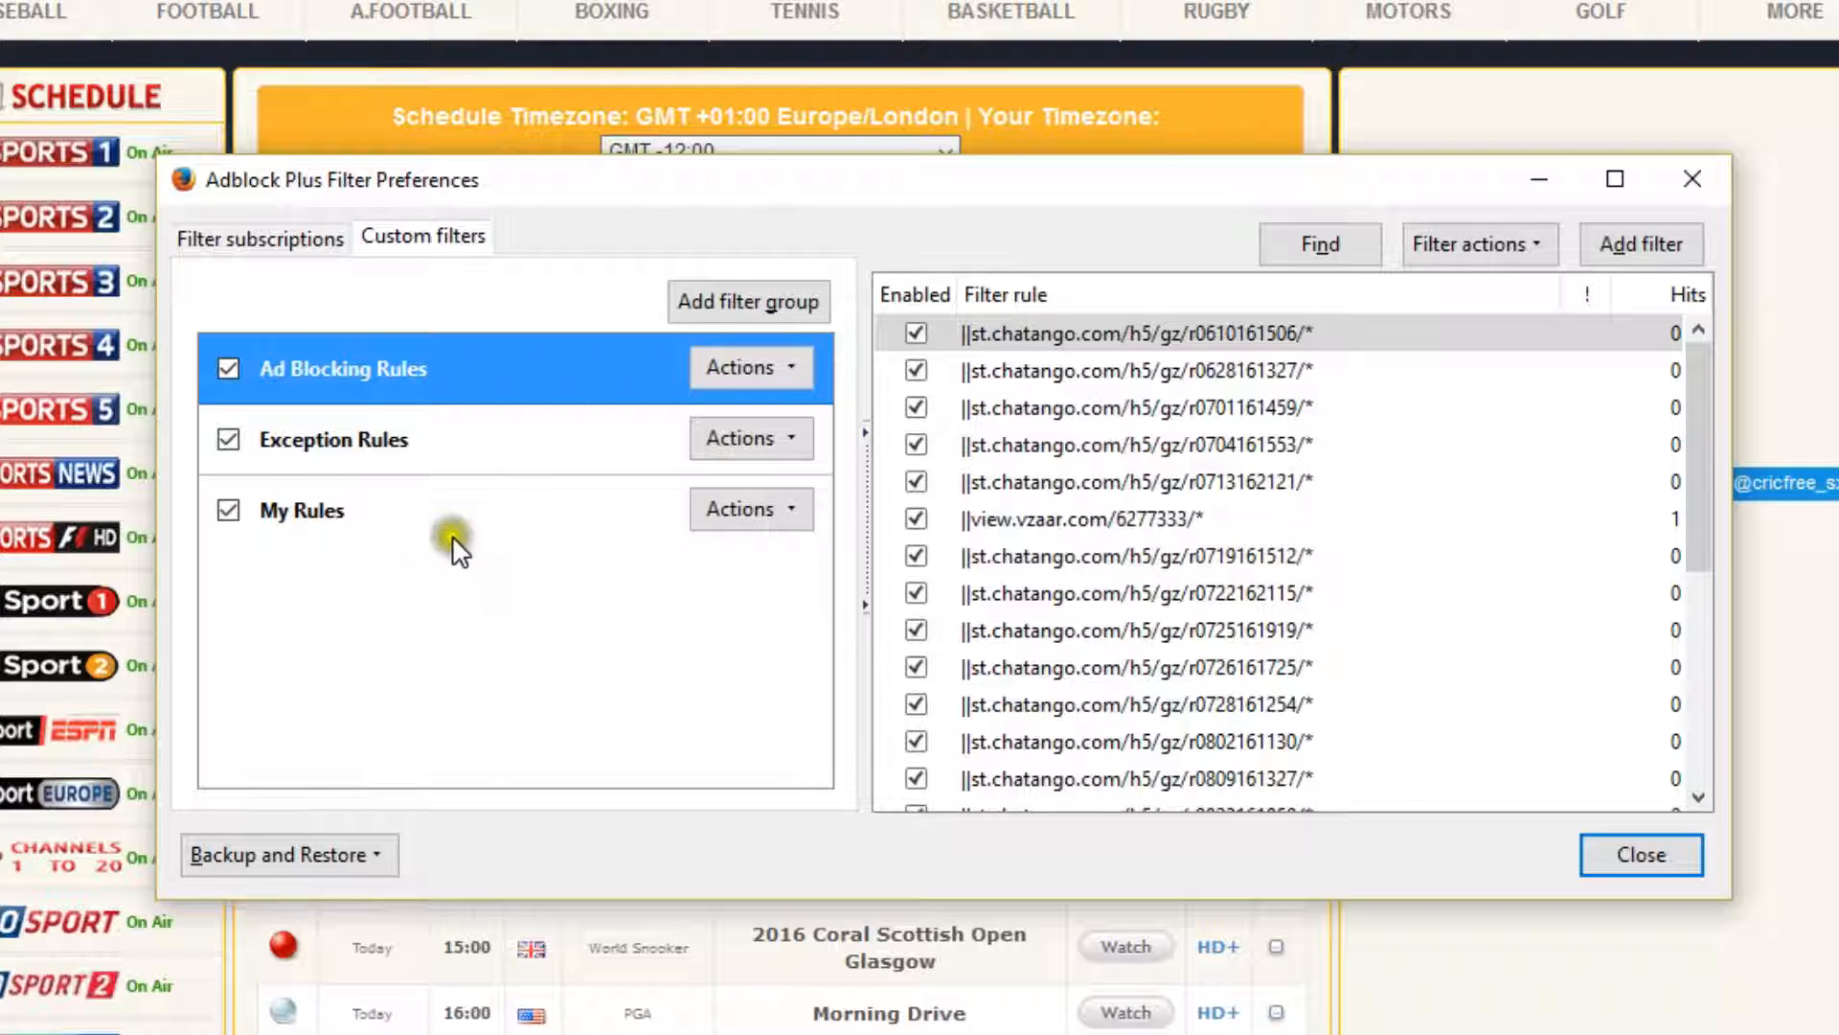
{"action": "mouse_move", "coordinate": [368, 518]}
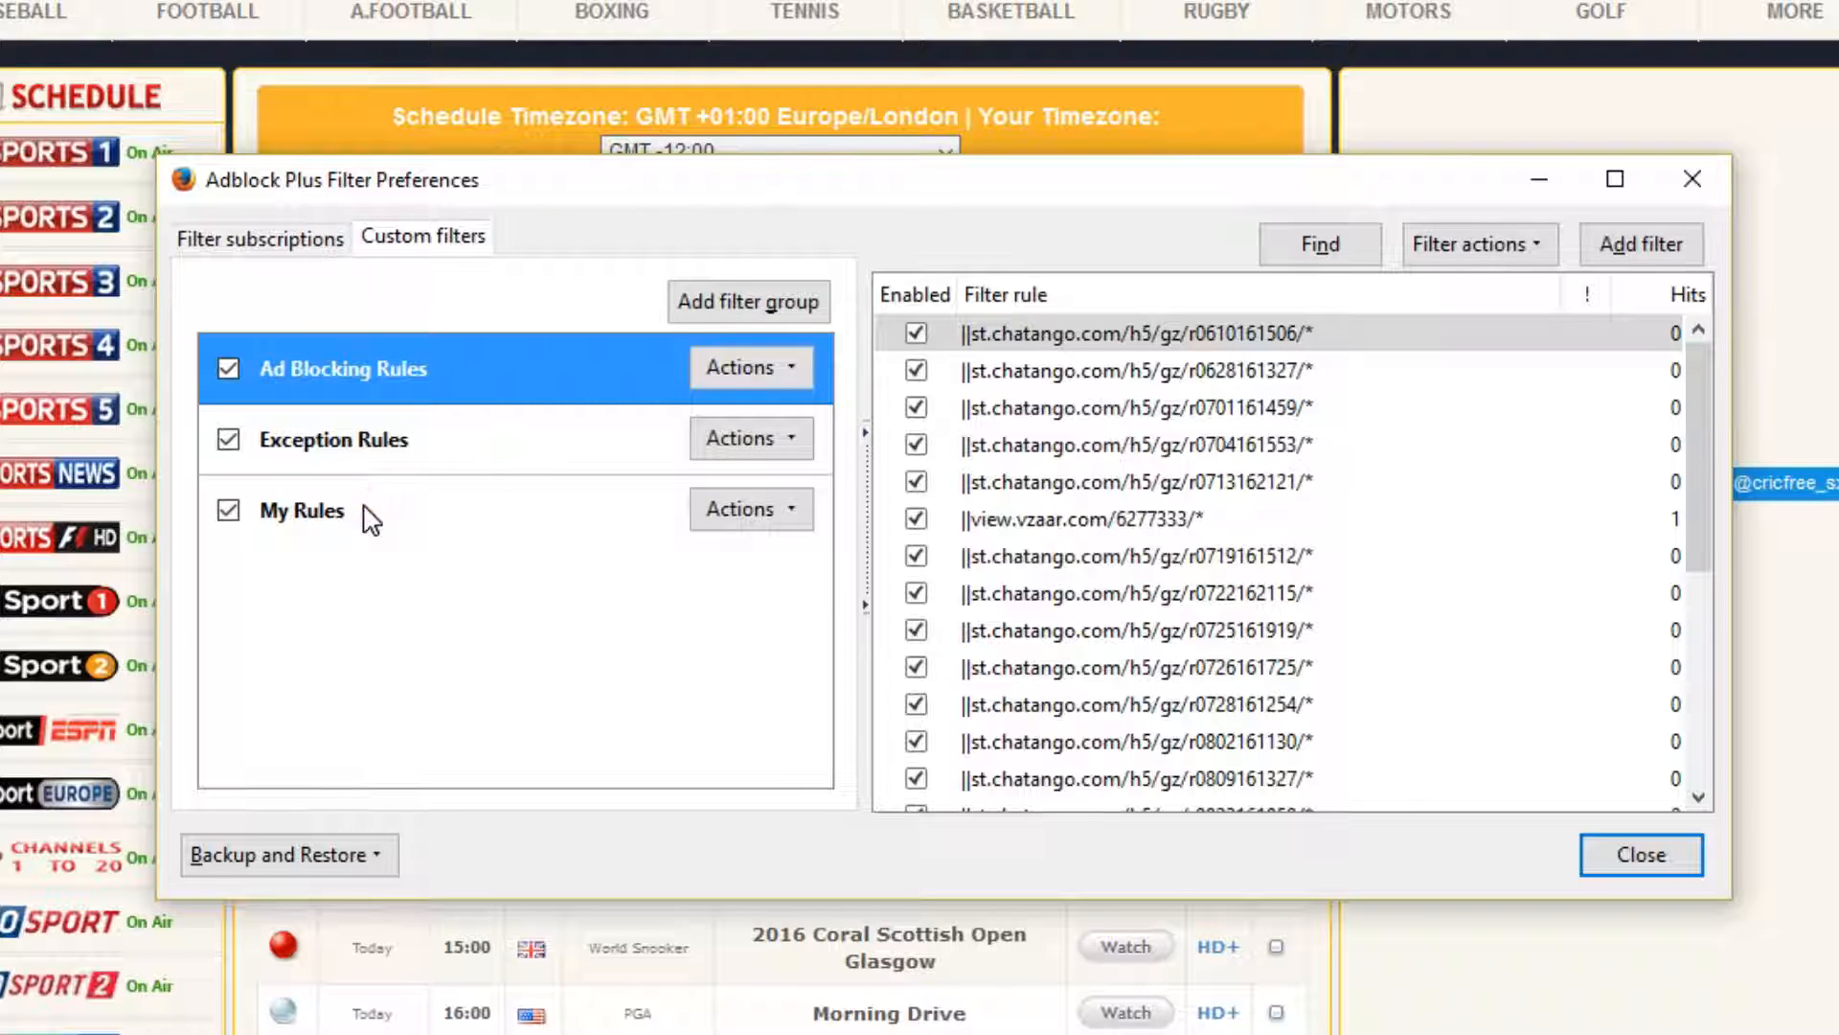
{"action": "mouse_move", "coordinate": [770, 295]}
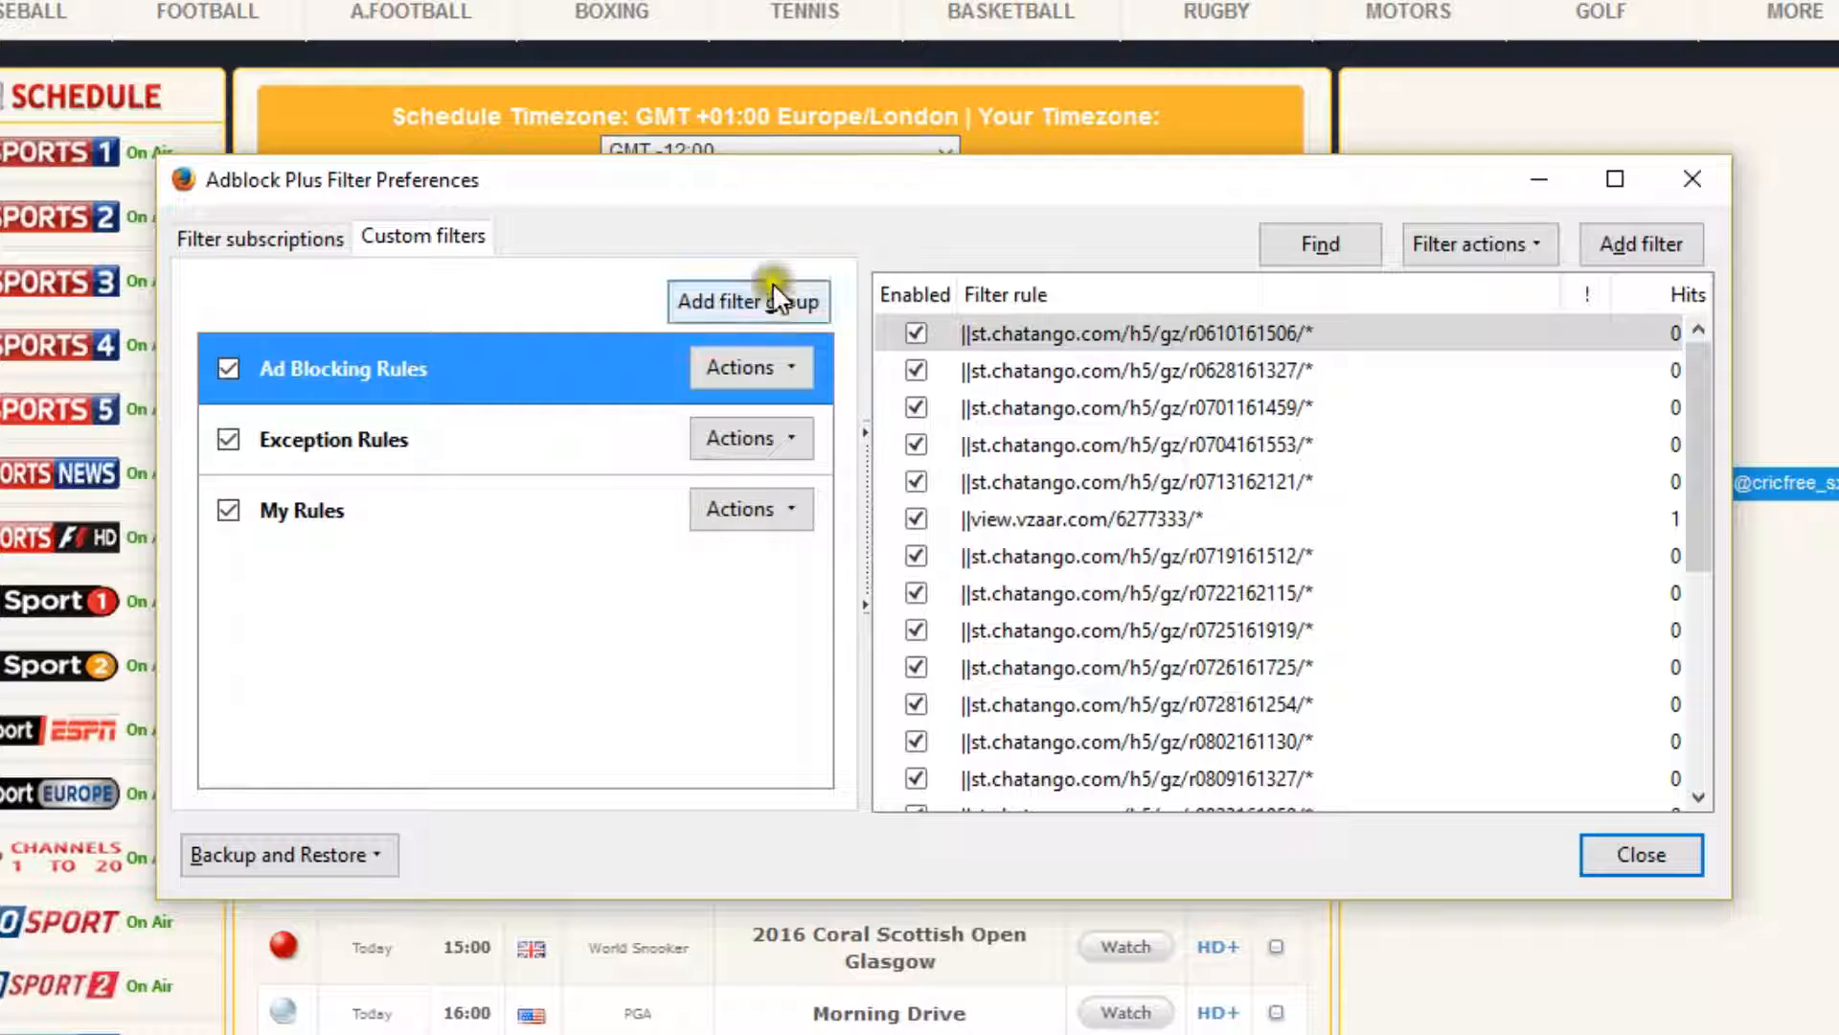
{"action": "mouse_move", "coordinate": [337, 529]}
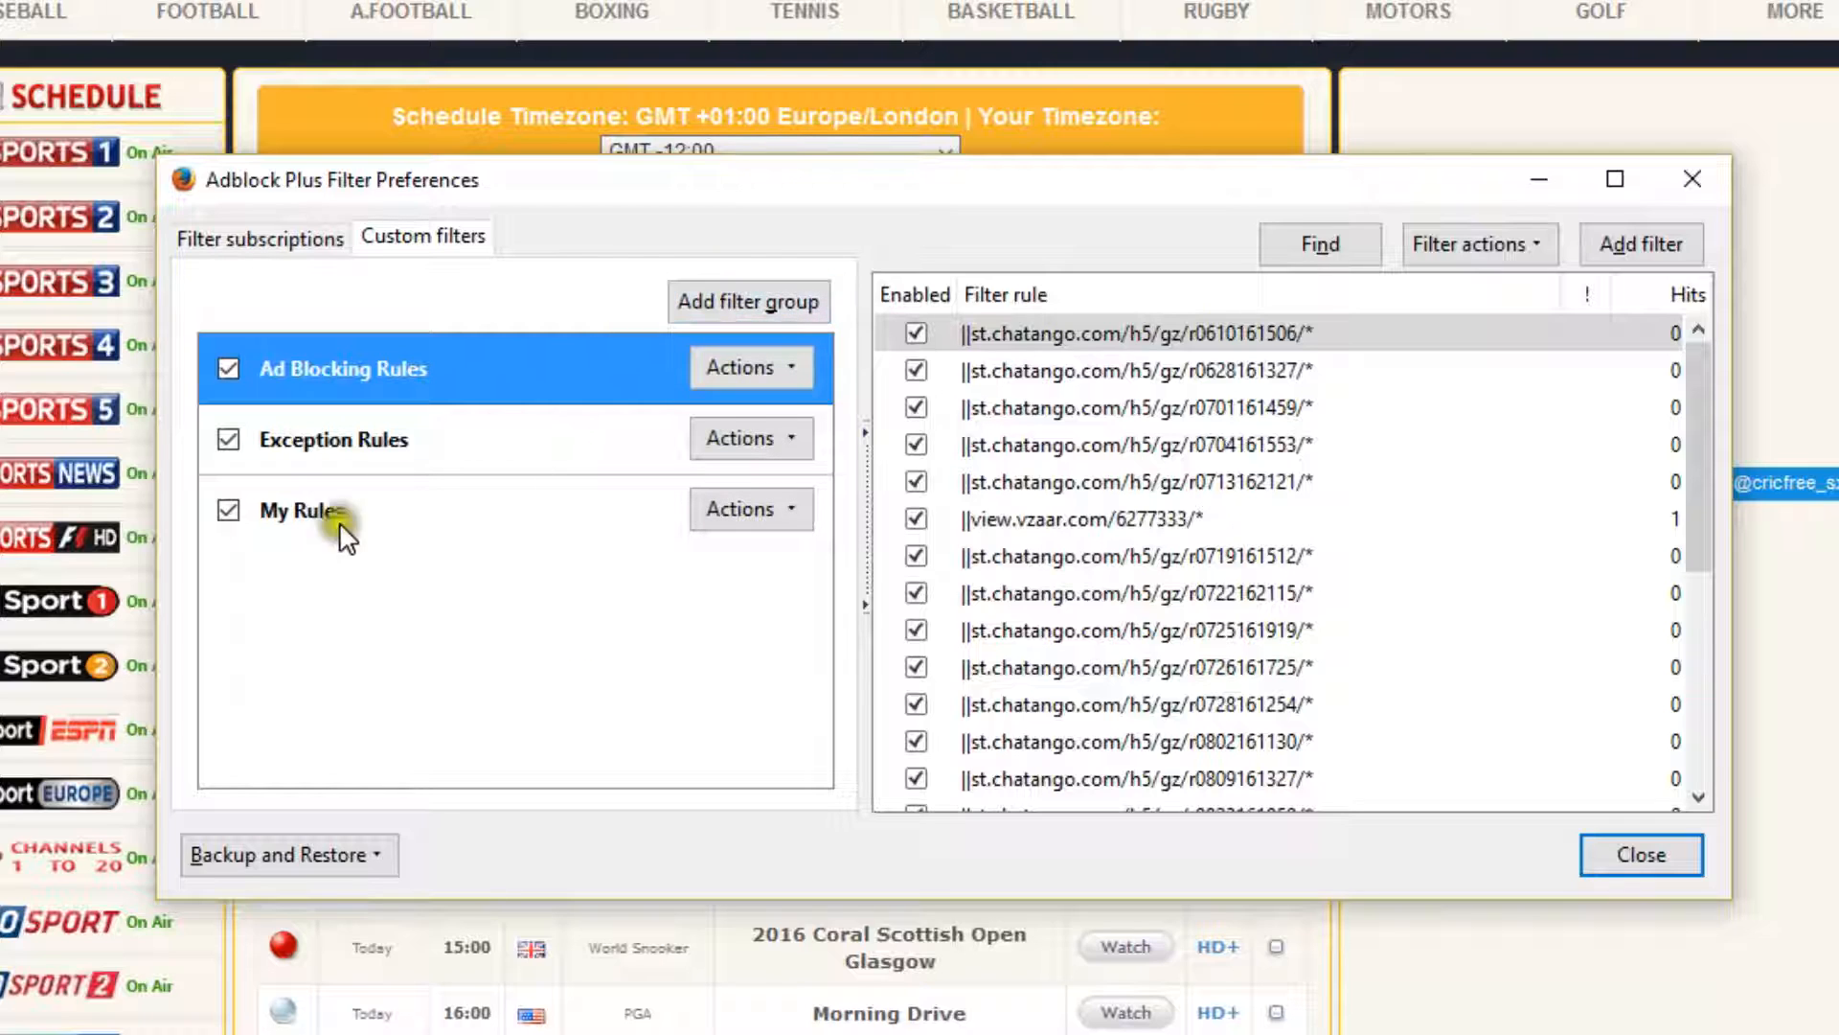
{"action": "left_click", "coordinate": [316, 512]}
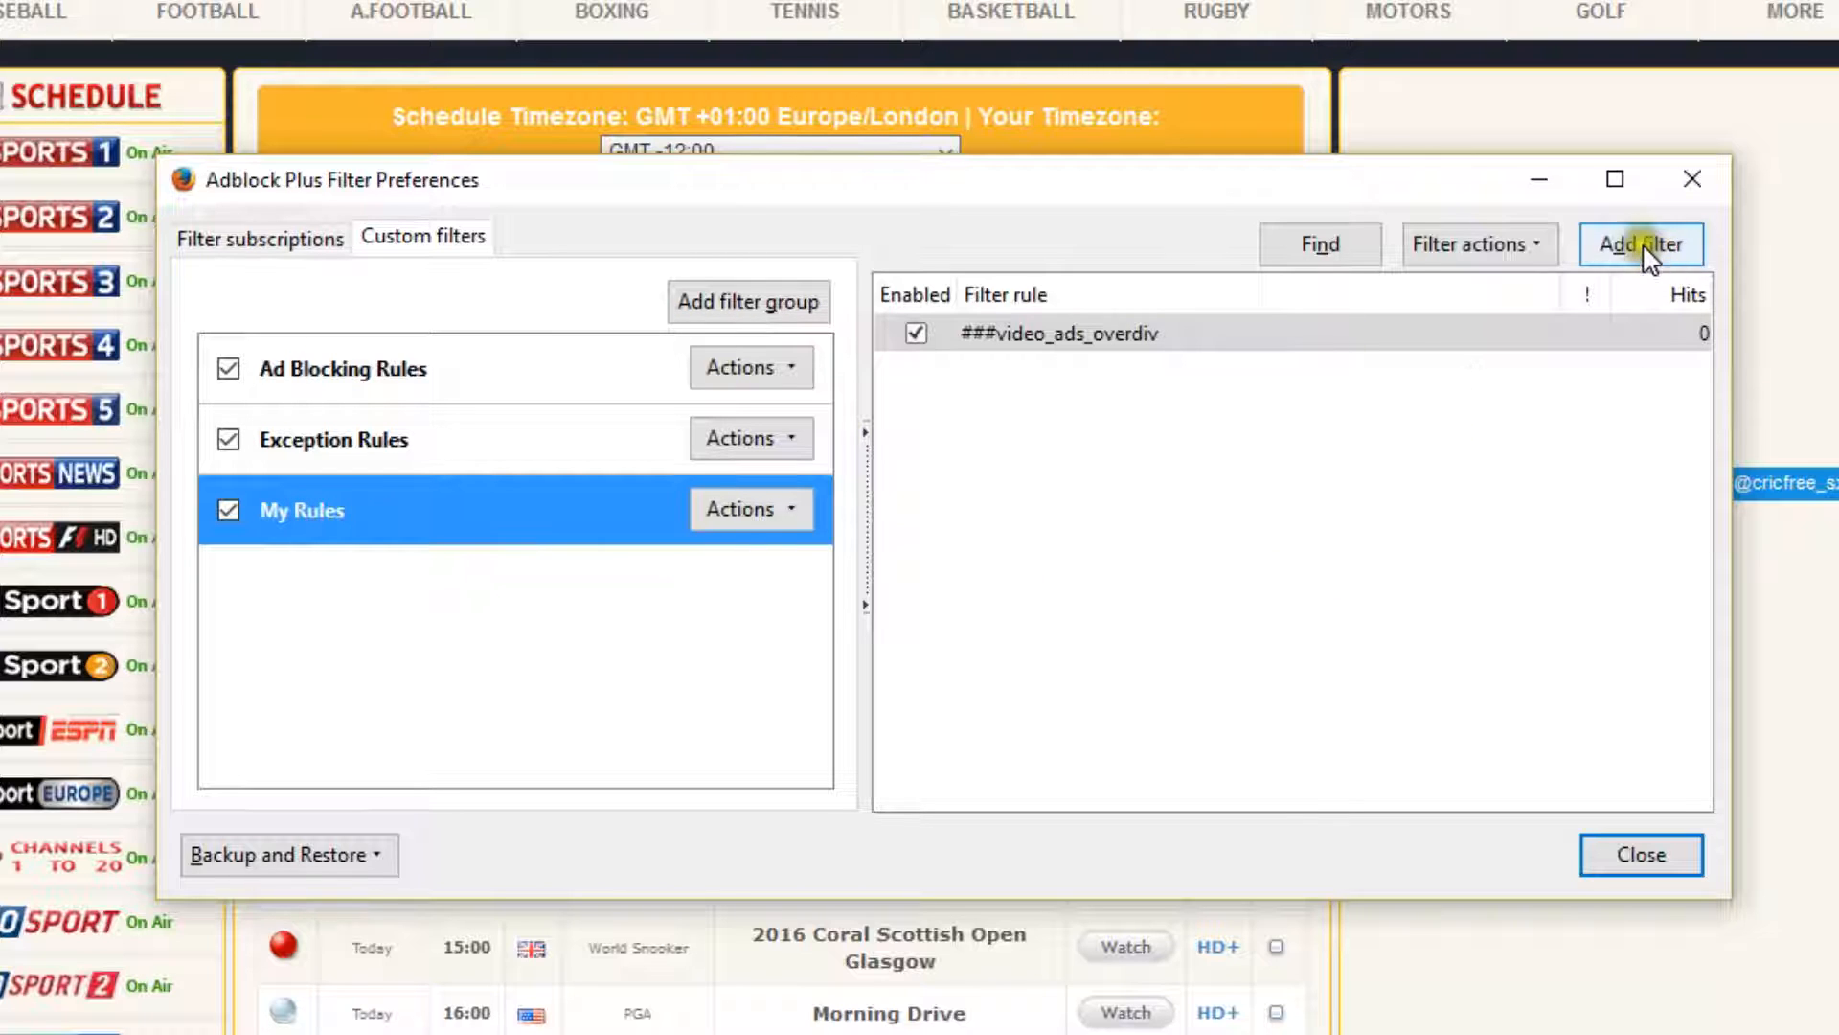
Add exception rules @@||cricfree.sx^$generichide and @@||stream.biggestplayer.me/advertisement.js to My Rules
{"action": "left_click", "coordinate": [1640, 245]}
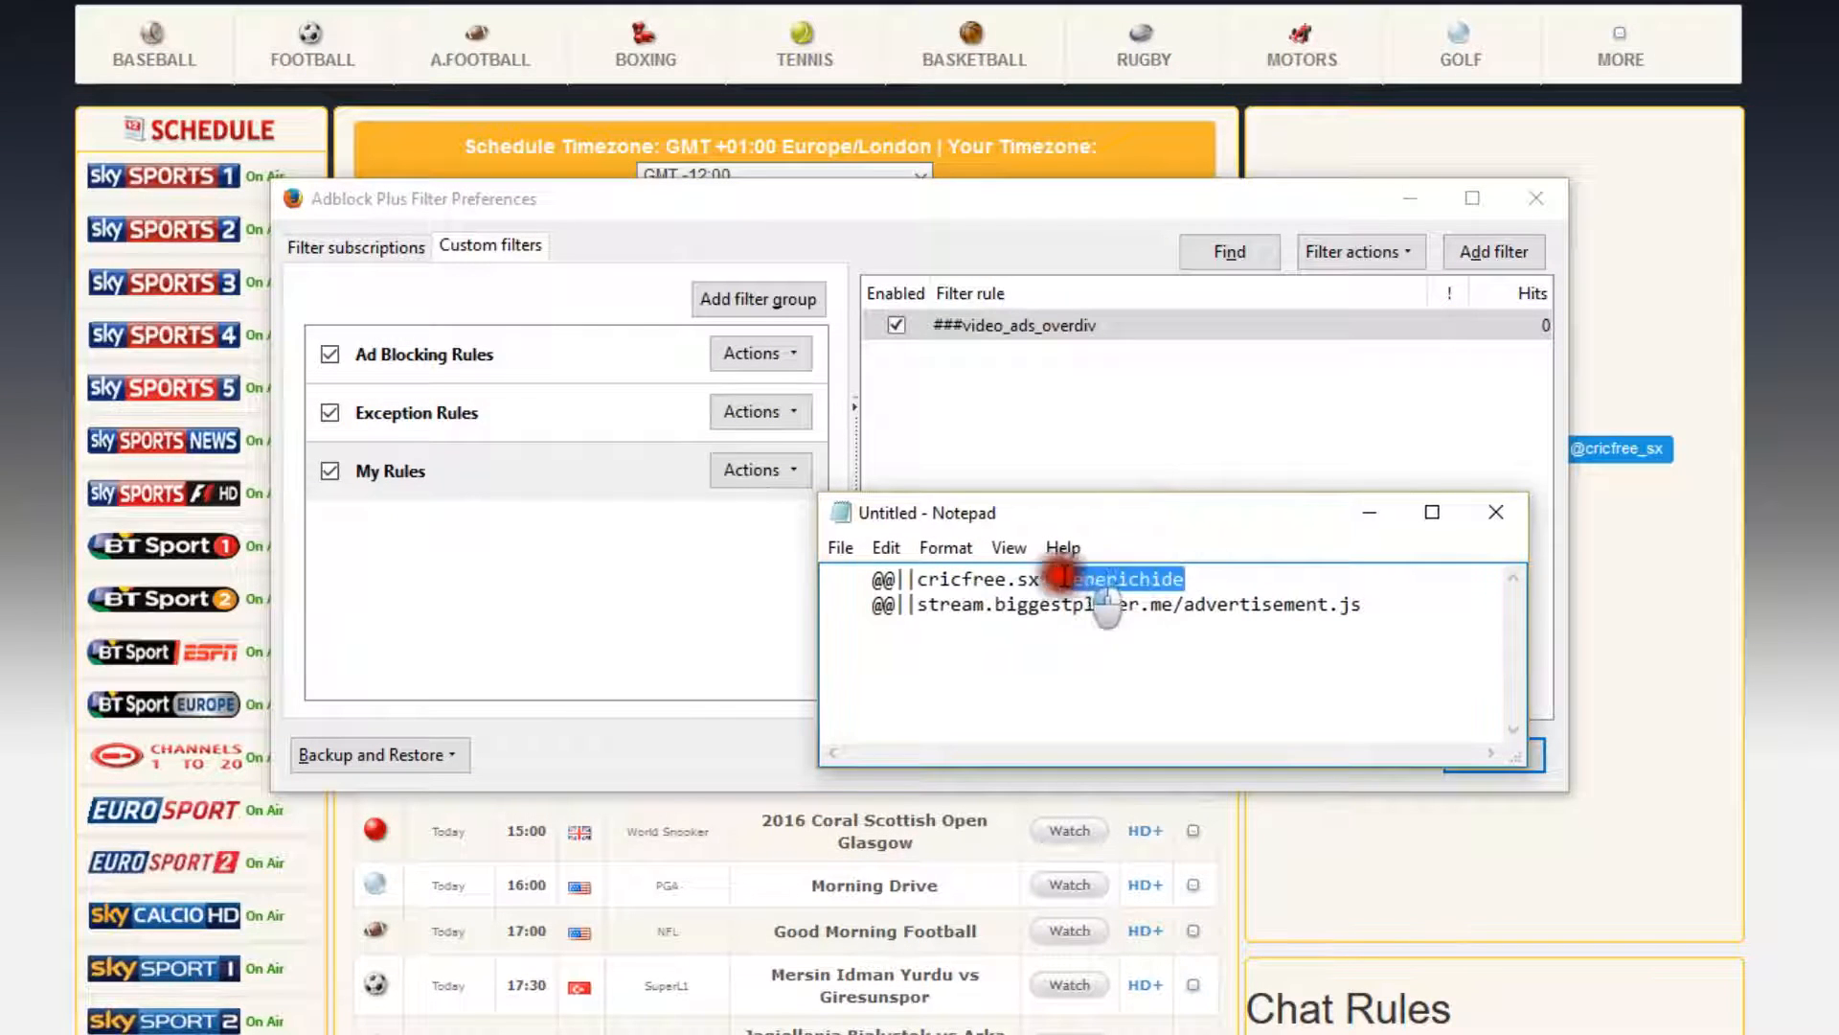
{"action": "right_click", "coordinate": [1107, 579]}
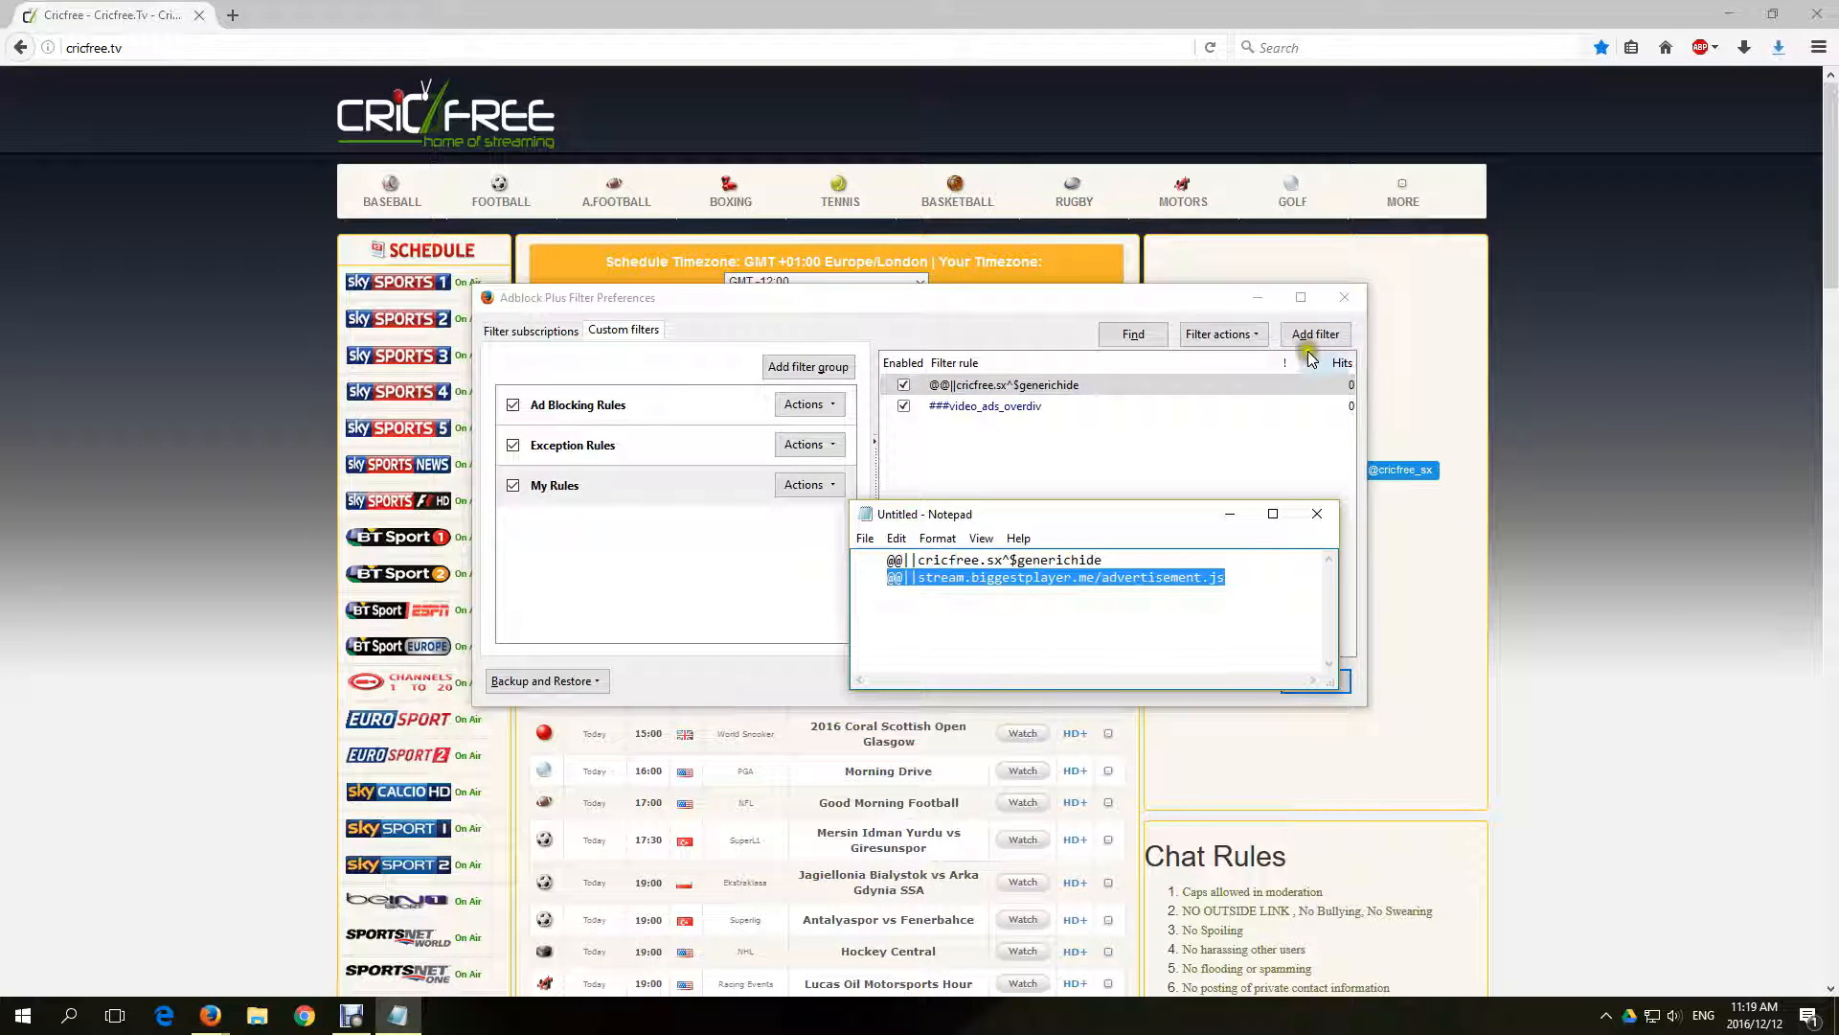
{"action": "left_click", "coordinate": [1314, 333]}
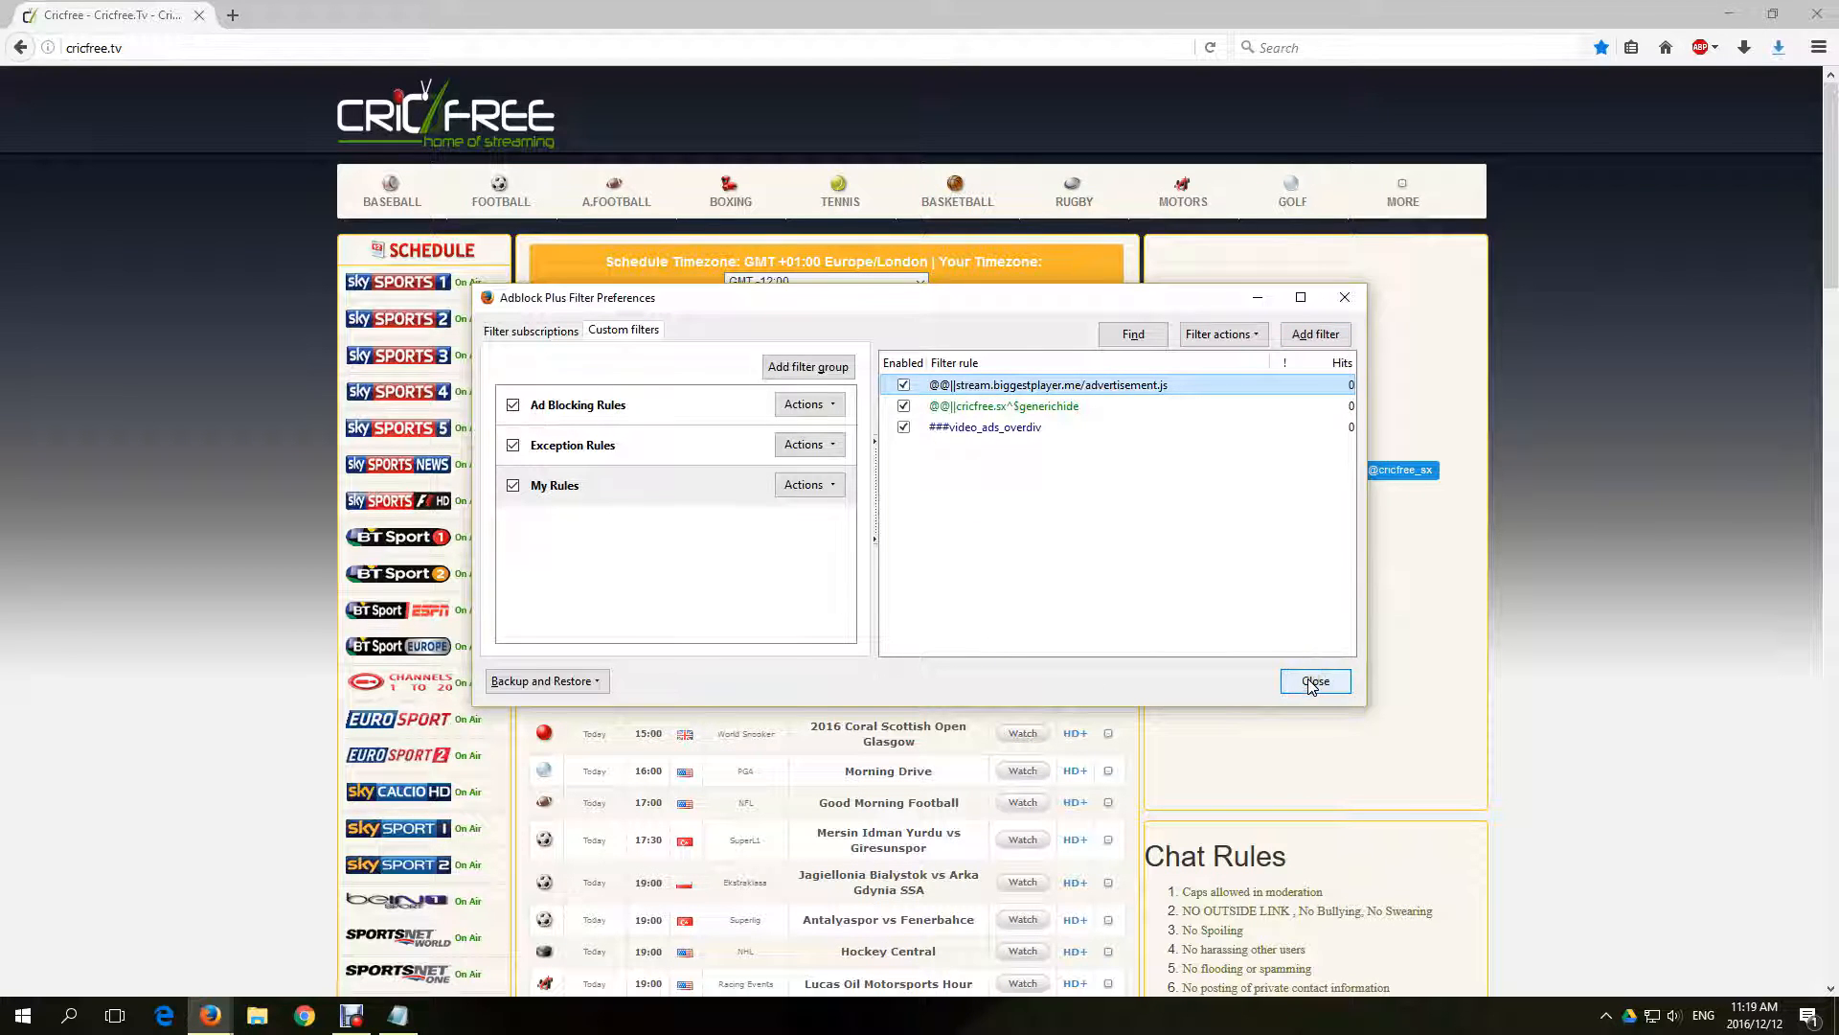
Close Filter Preferences, reload Cricfree and reopen the India vs England stream, now playing
{"action": "left_click", "coordinate": [1314, 682]}
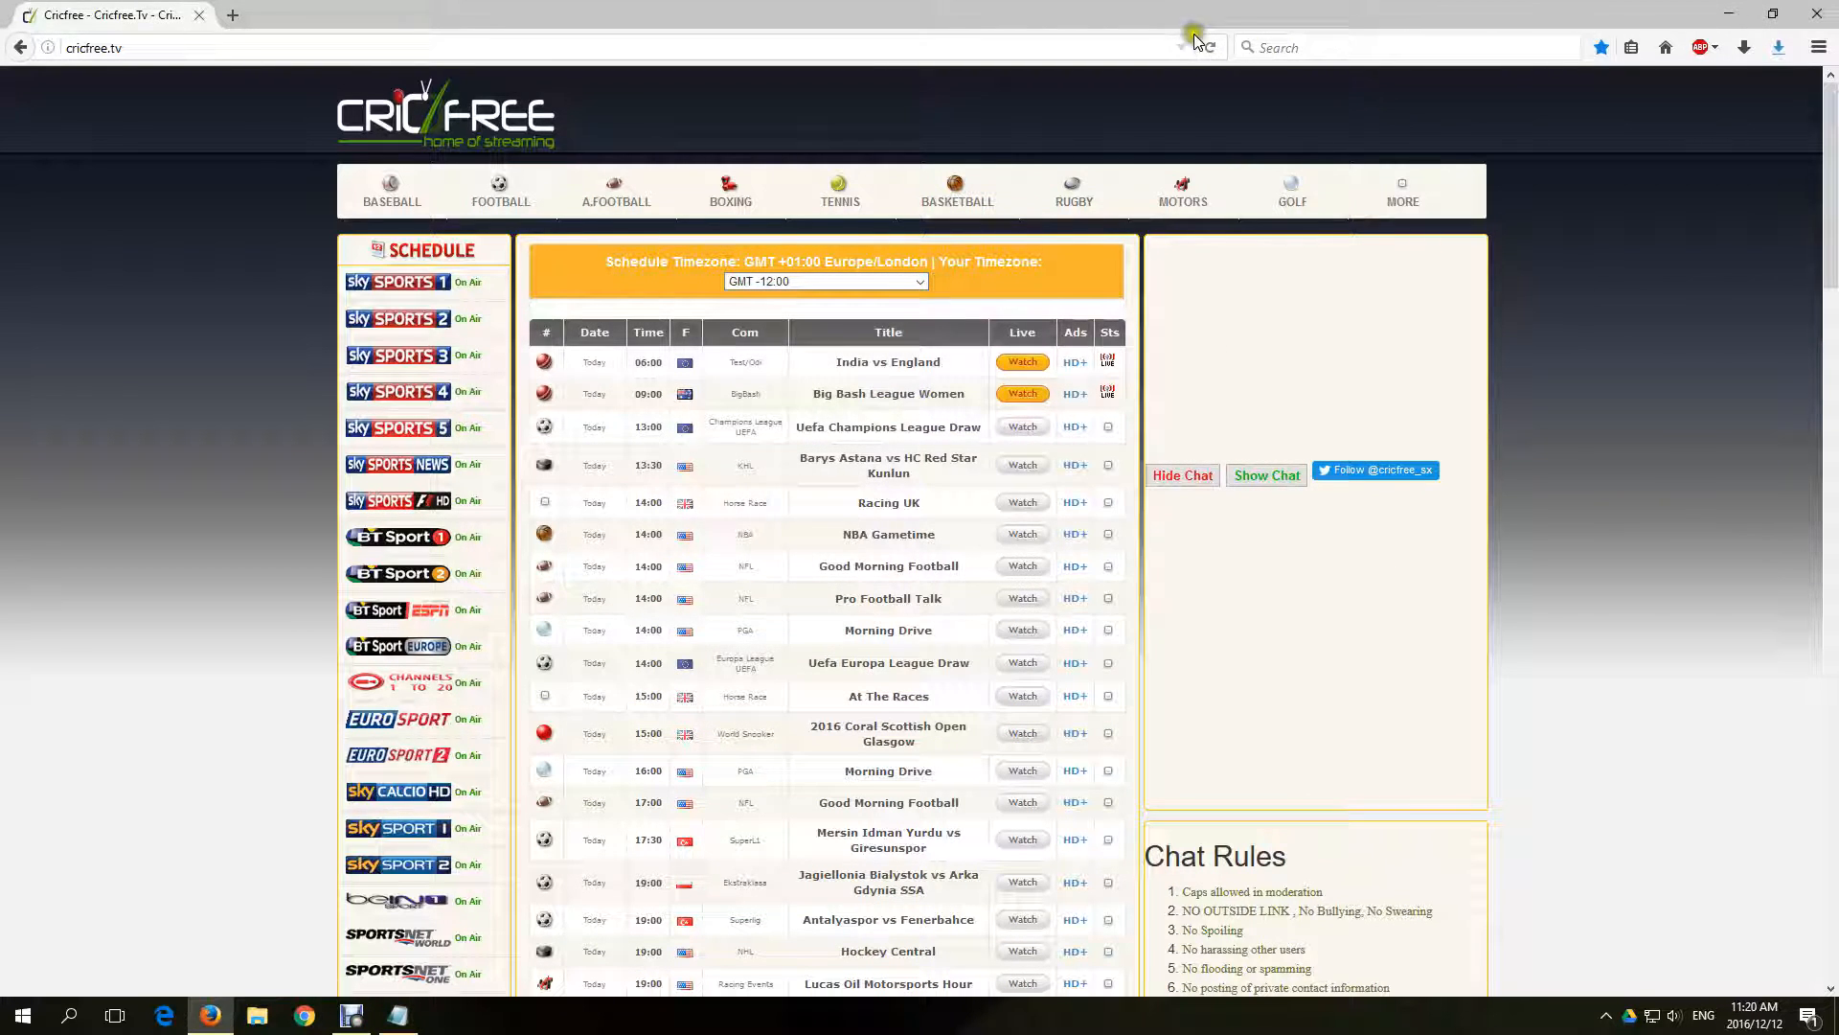
{"action": "left_click", "coordinate": [1209, 46]}
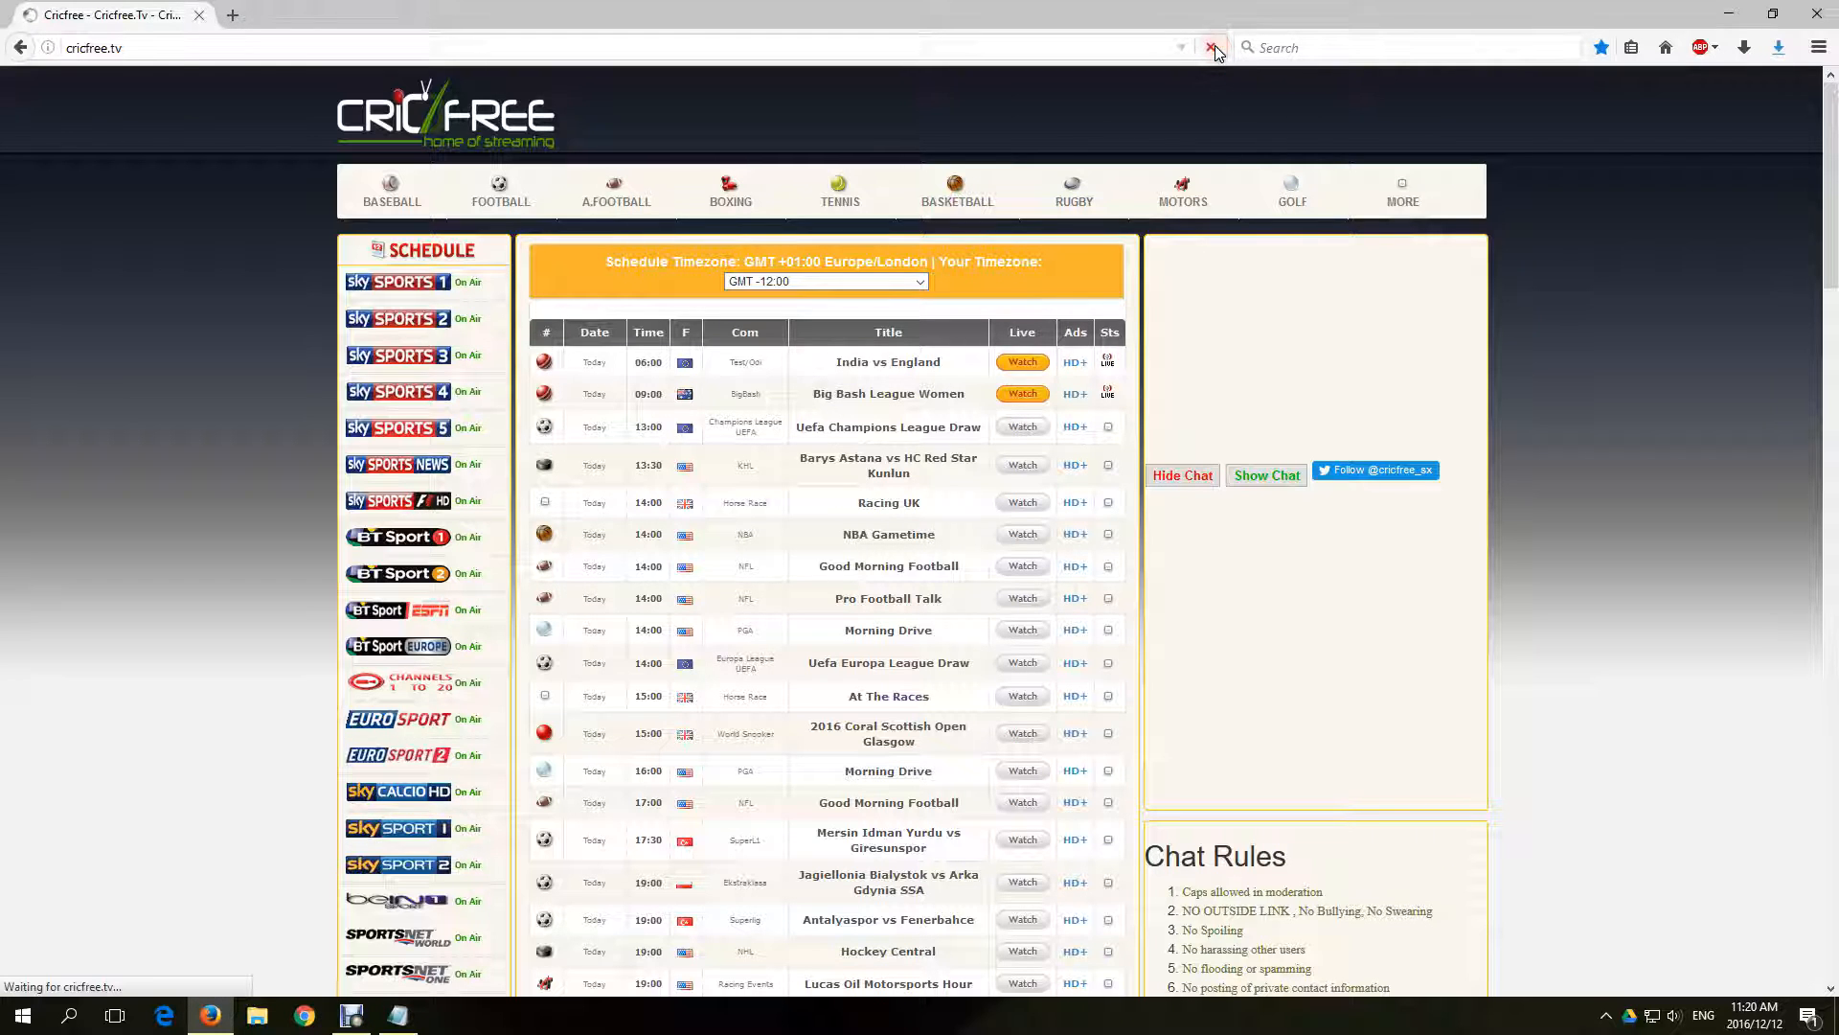
{"action": "left_click", "coordinate": [1023, 362]}
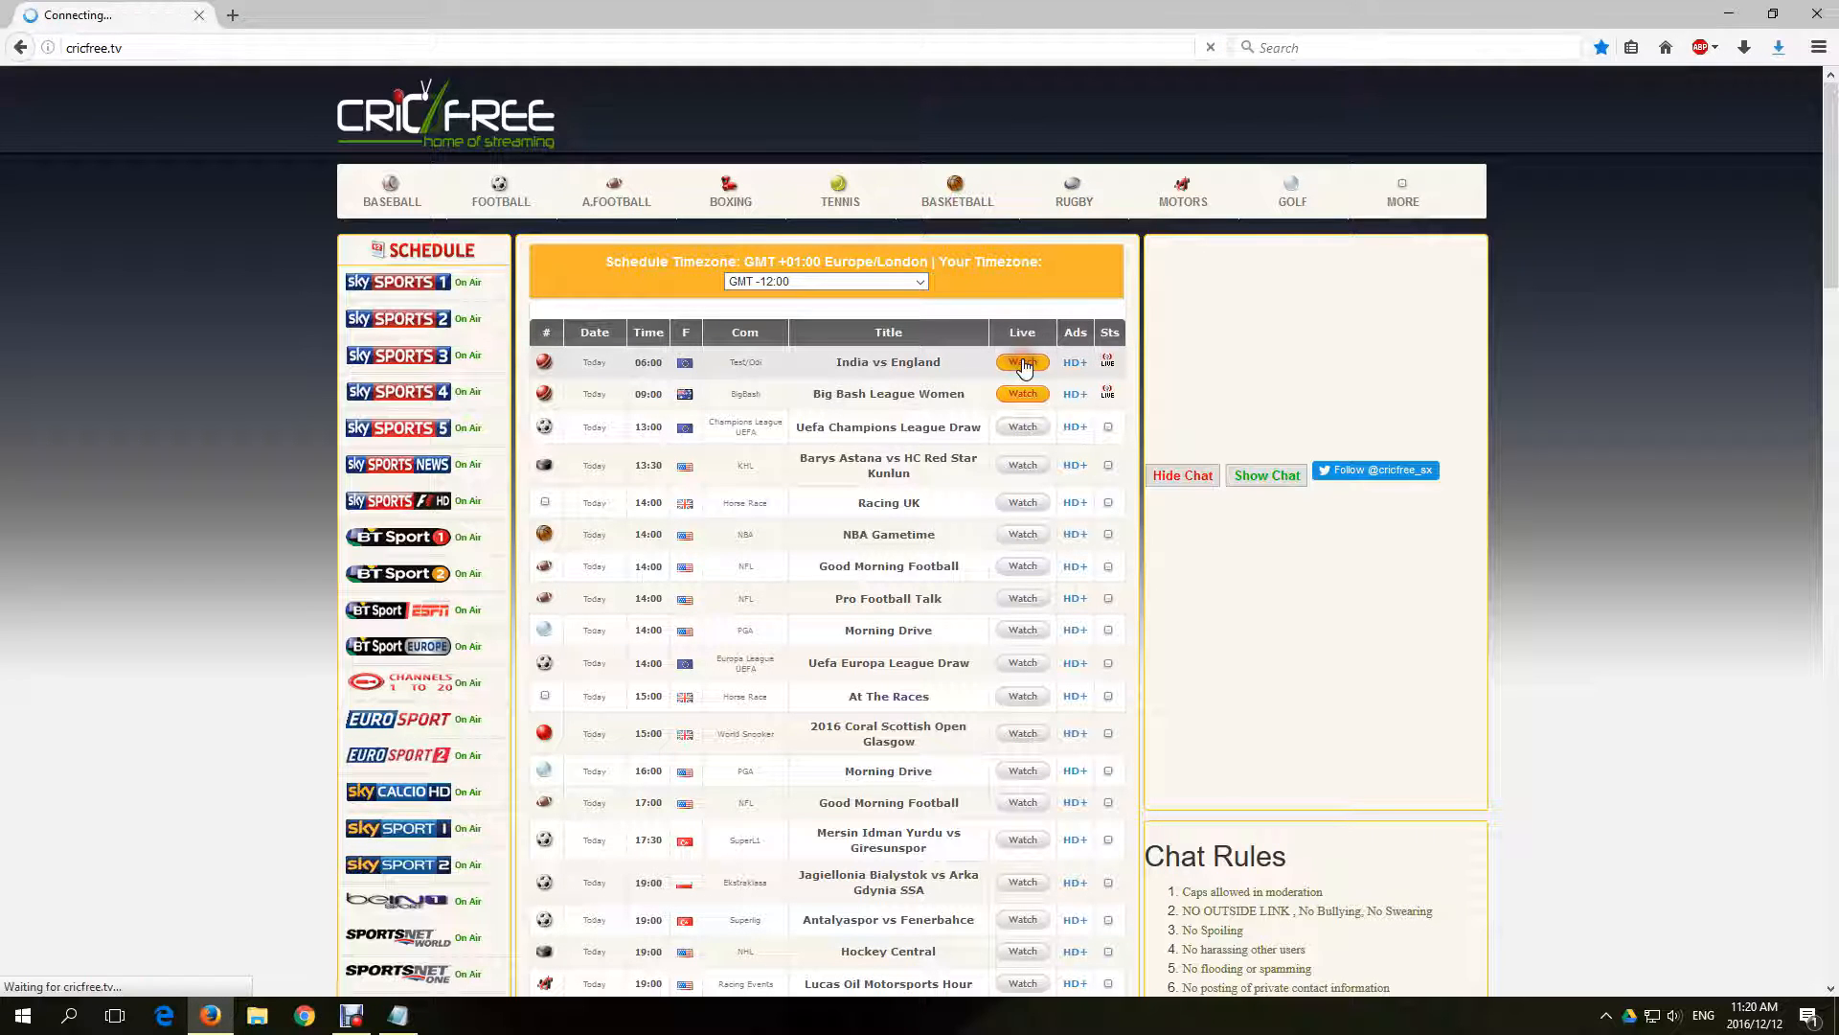
{"action": "left_click", "coordinate": [1023, 362]}
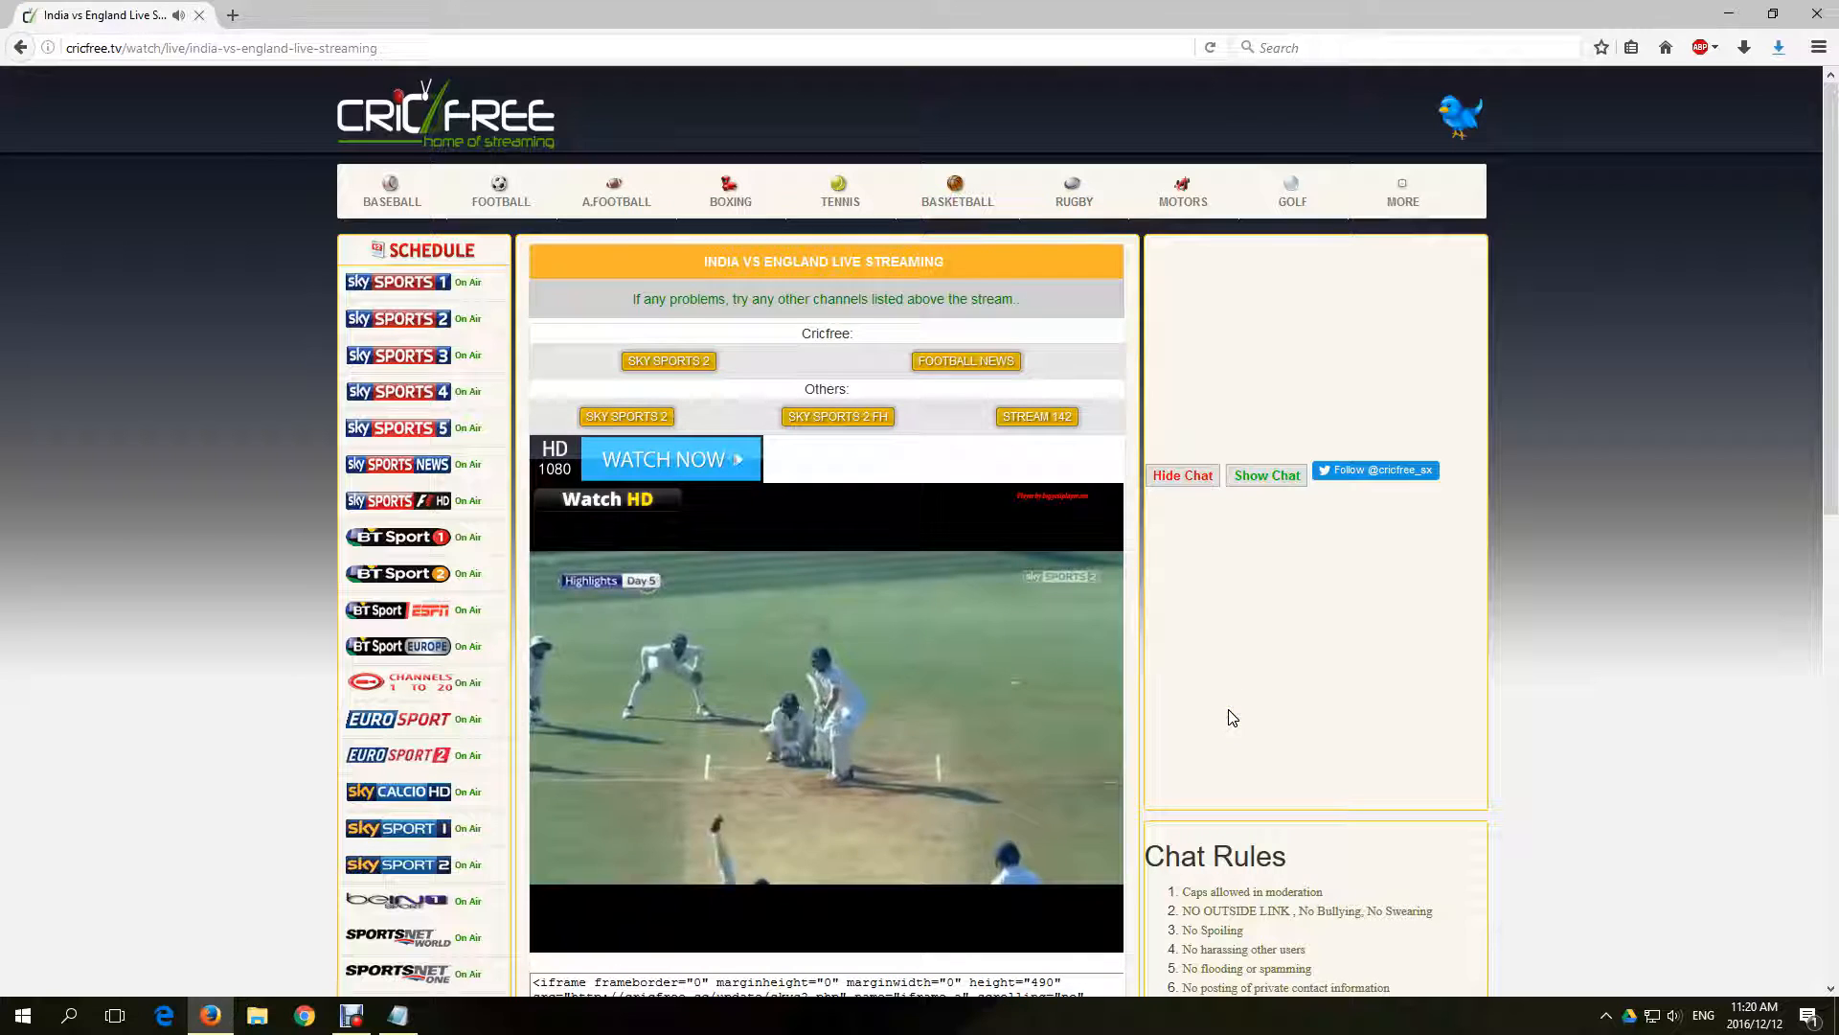